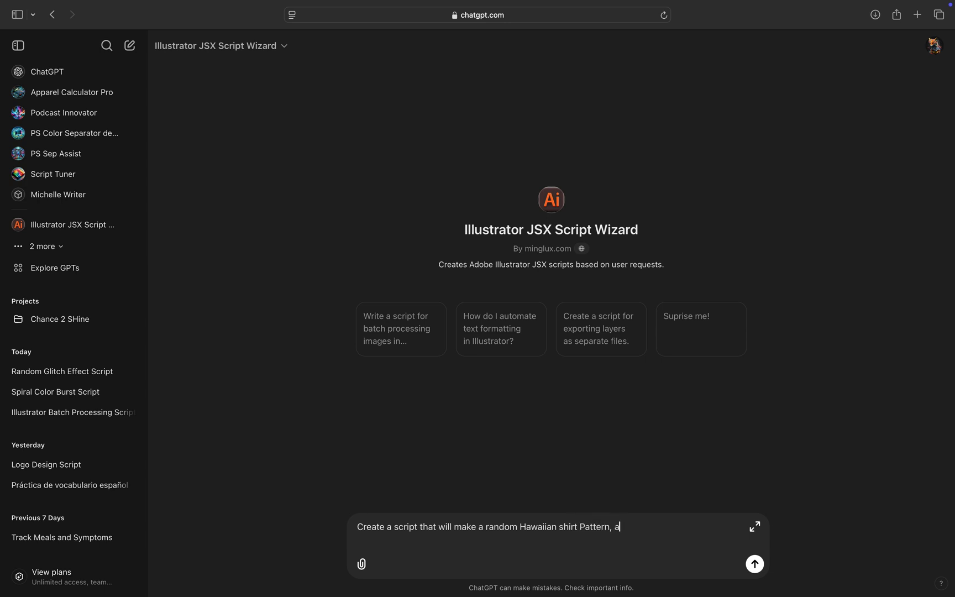
Type a prompt asking for a random, tonal Hawaiian shirt pattern script with recognizable iconography
type("tonal pattern that conta")
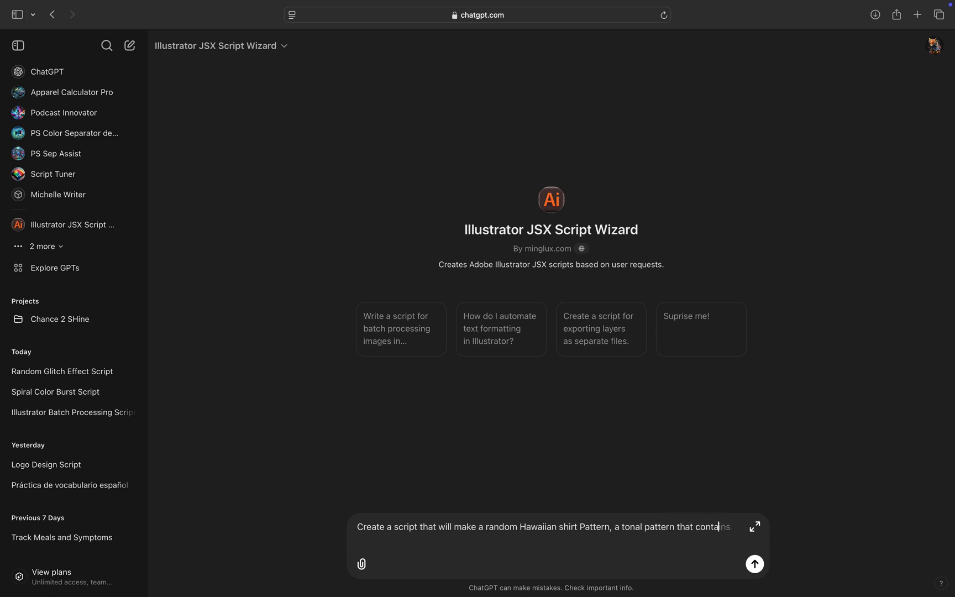
type("ns")
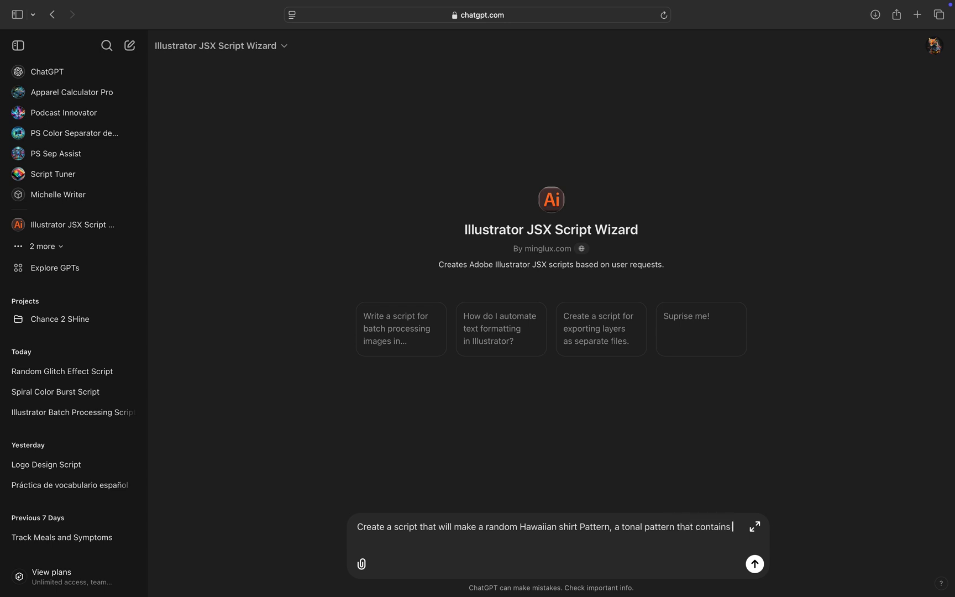
type("recommended")
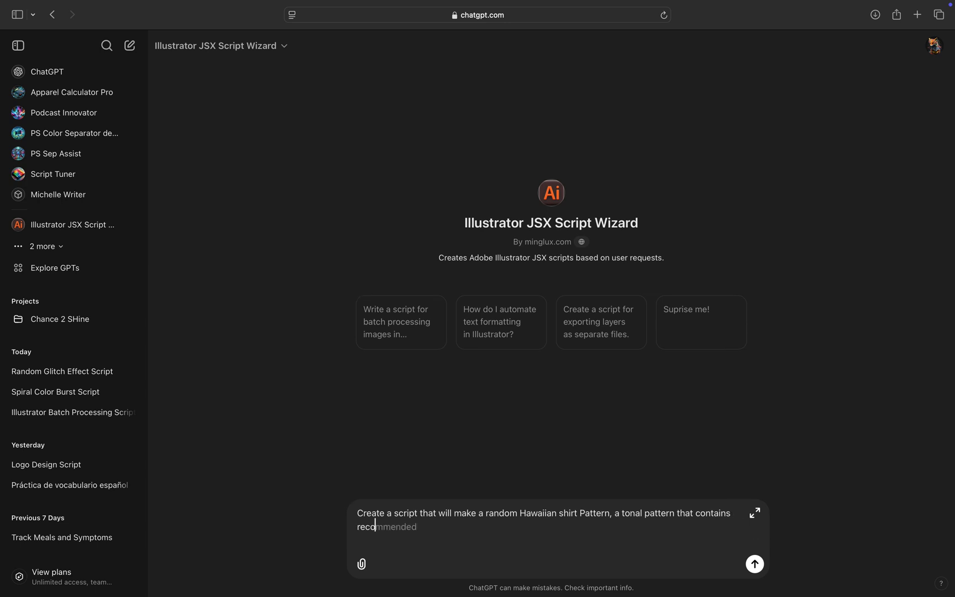
key("Backspace")
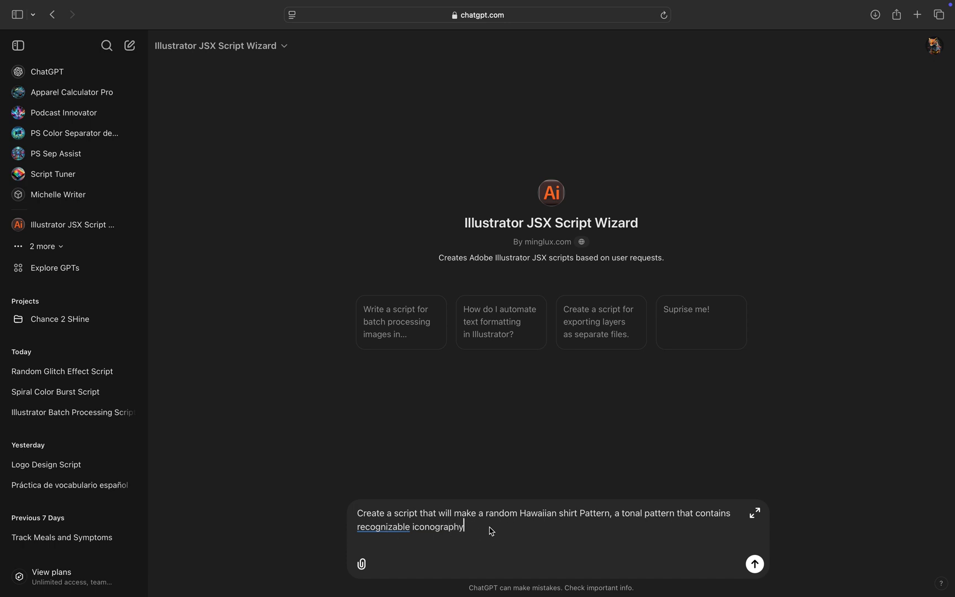
Send the request and review the generated Random Hawaiian Shirt Pattern script code
left_click(753, 563)
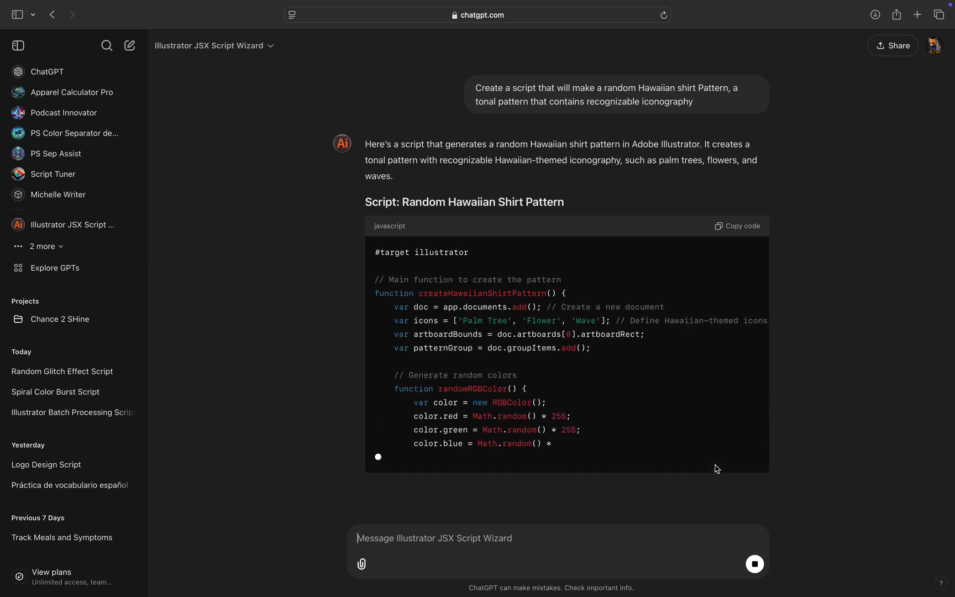
scroll("down", 3)
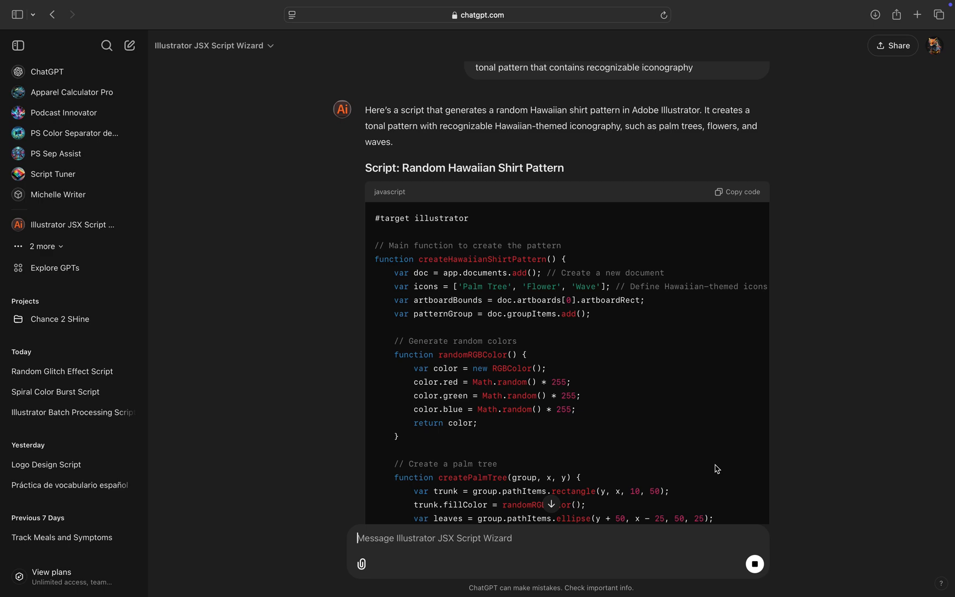
scroll("down", 3)
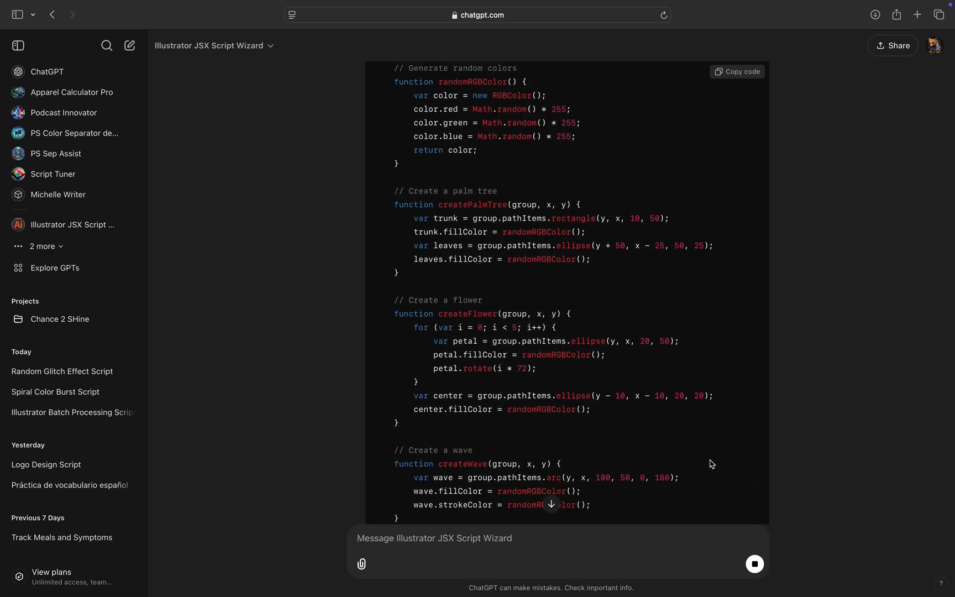
scroll("down", 3)
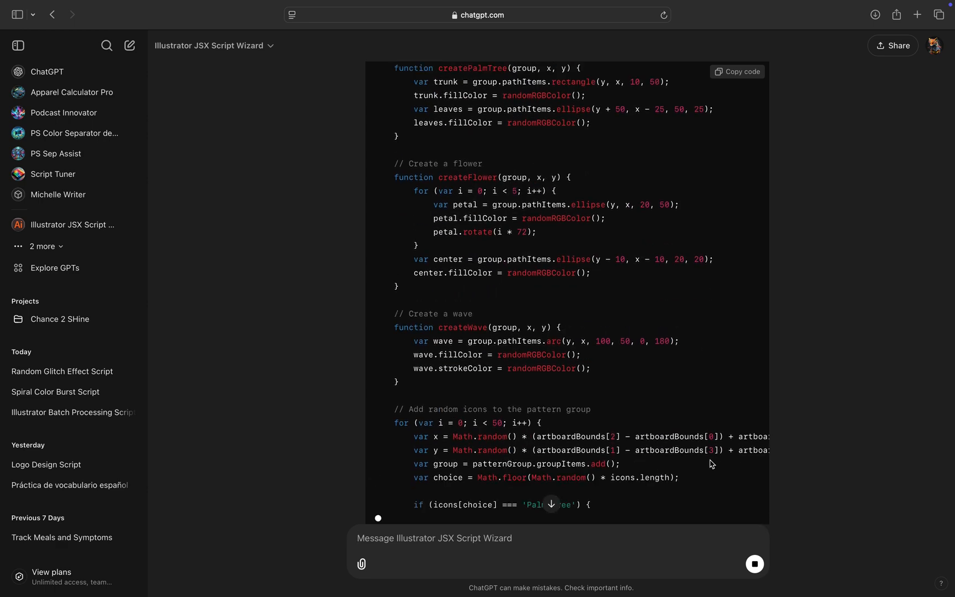
scroll("down", 3)
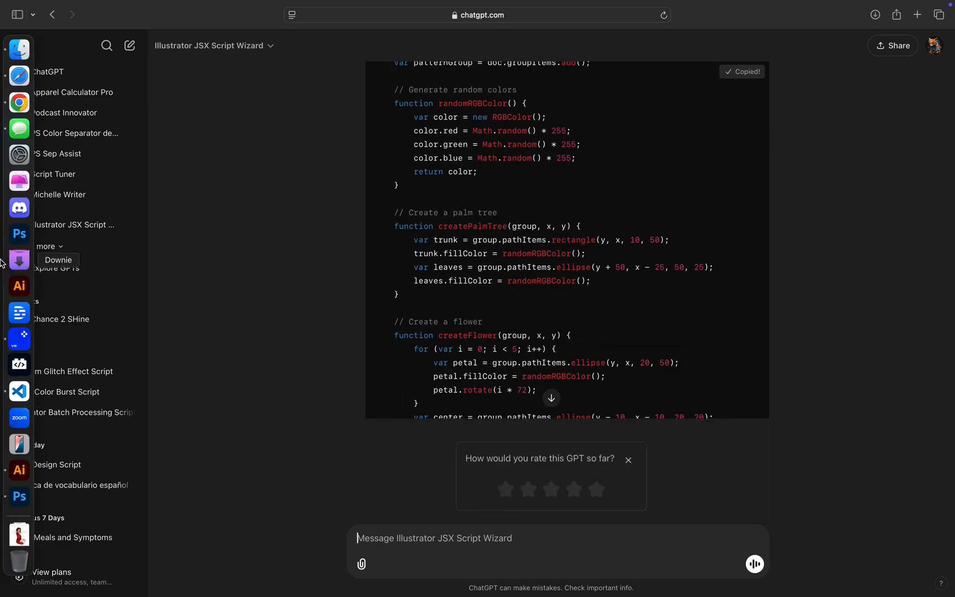
mouse_move(10, 389)
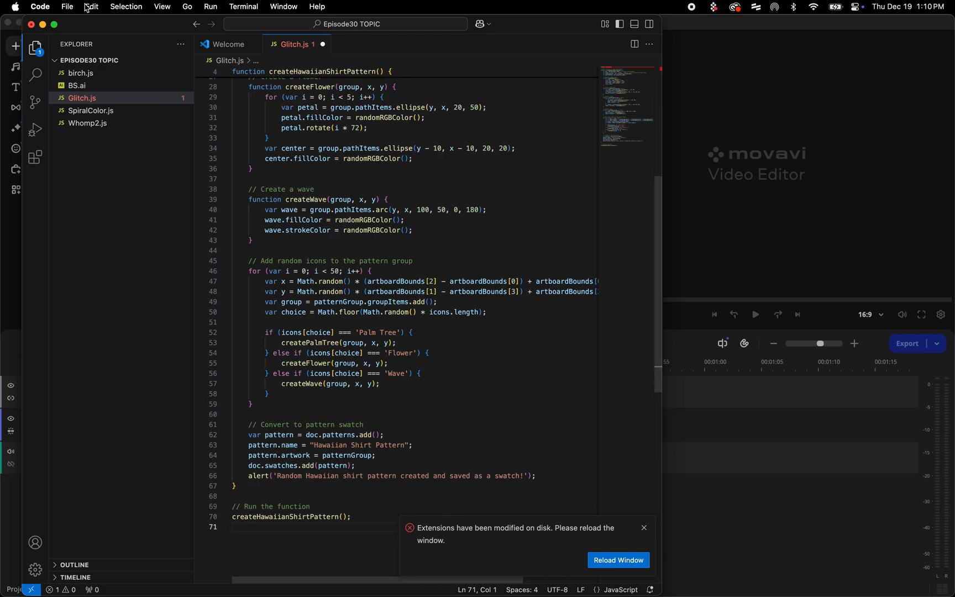
Save the pasted script as HawaiianShirt.js in the Episode30 TOPIC folder
left_click(67, 7)
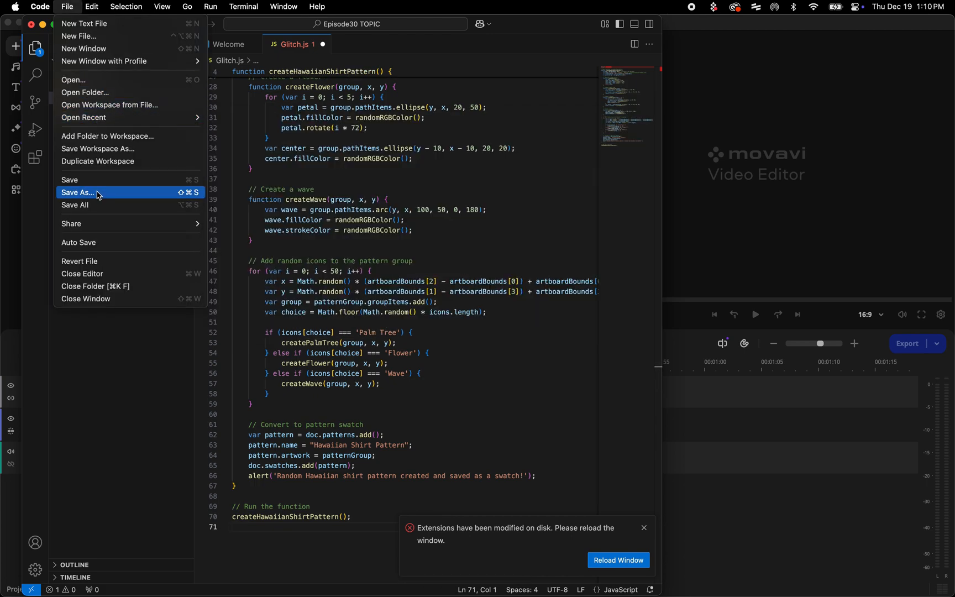
left_click(79, 192)
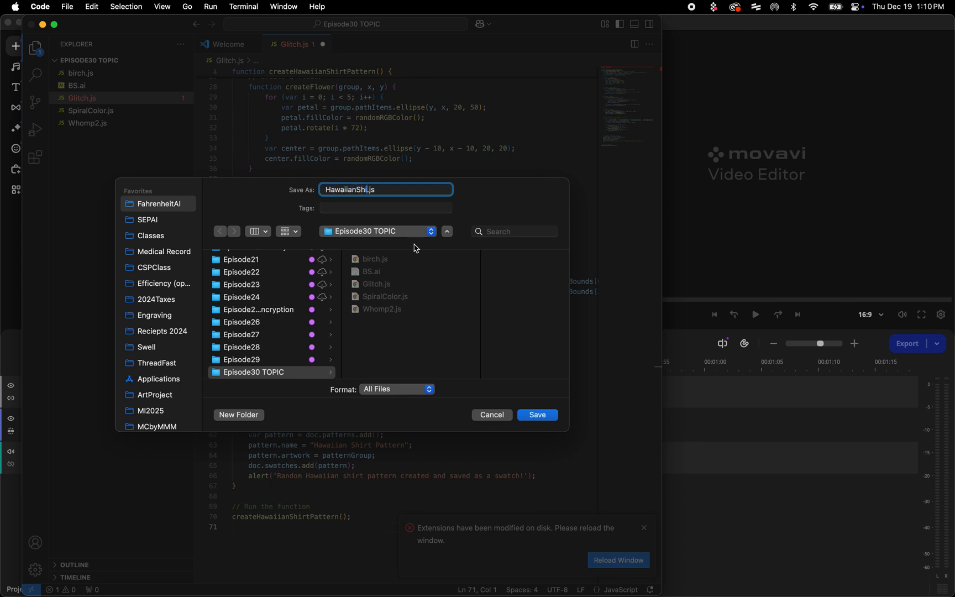
left_click(536, 414)
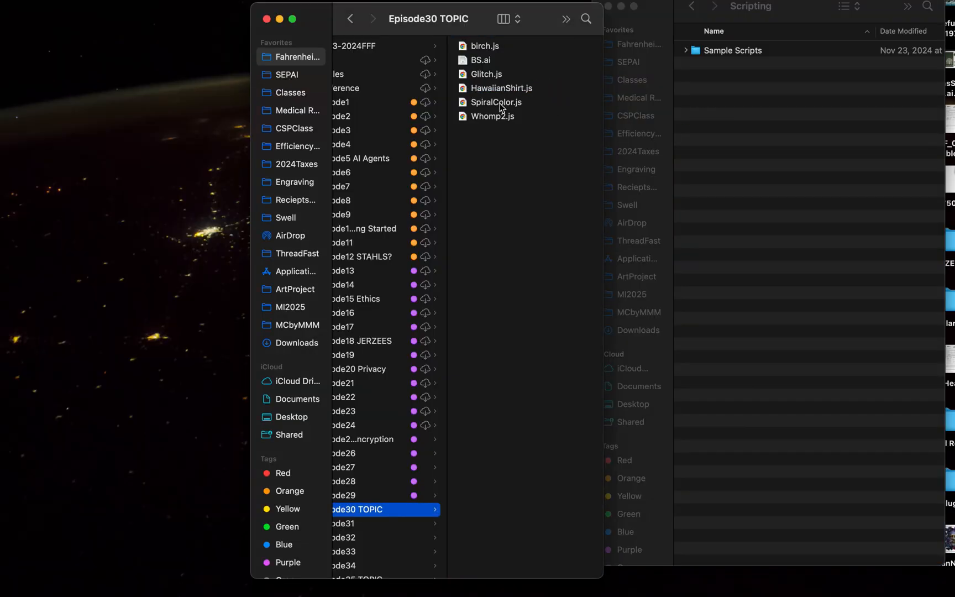
Move HawaiianShirt.js, SpiralColor.js and Glitch.js from iCloud Drive into Scripting, authorizing with the password
left_click(495, 101)
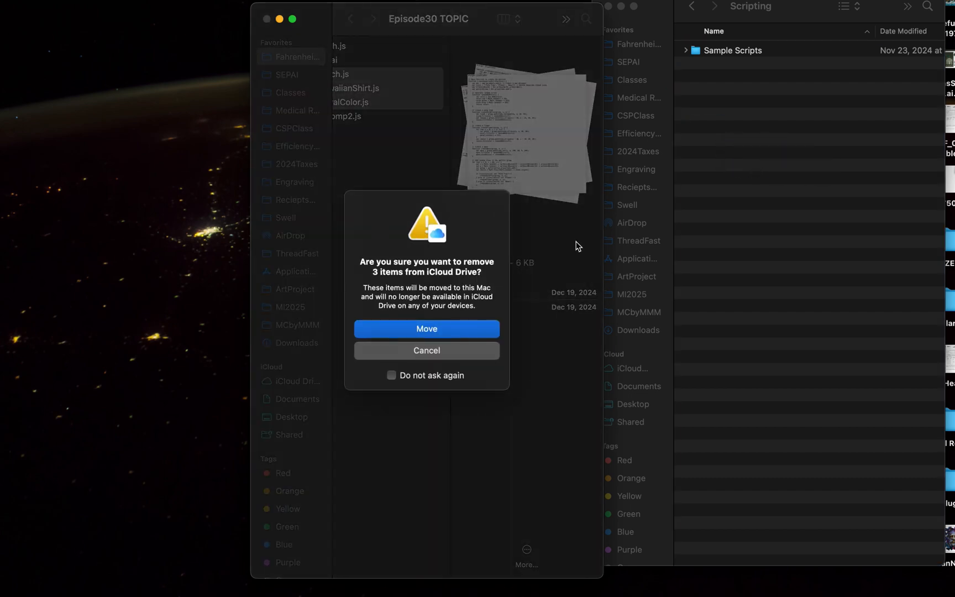
left_click(426, 329)
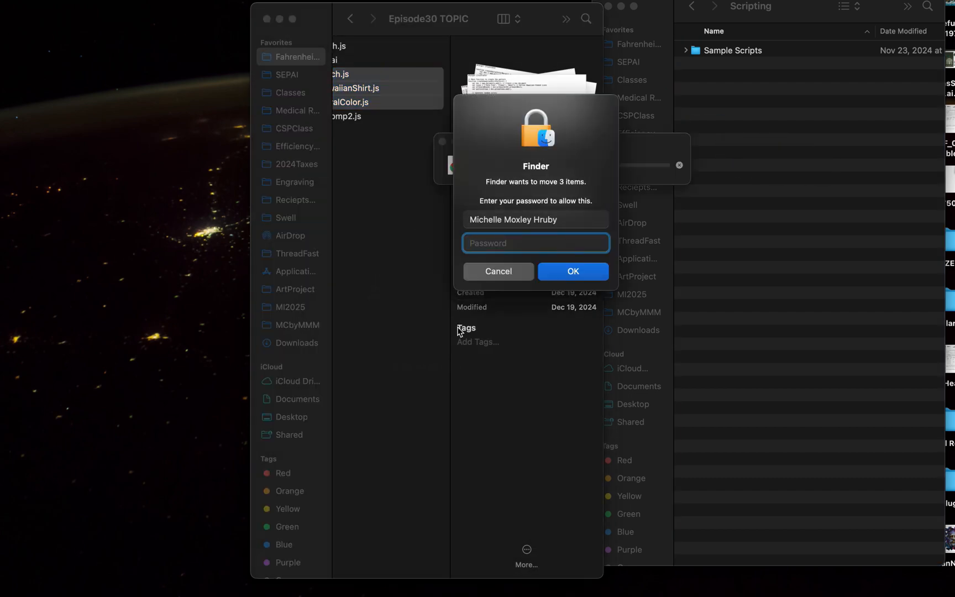
type("password")
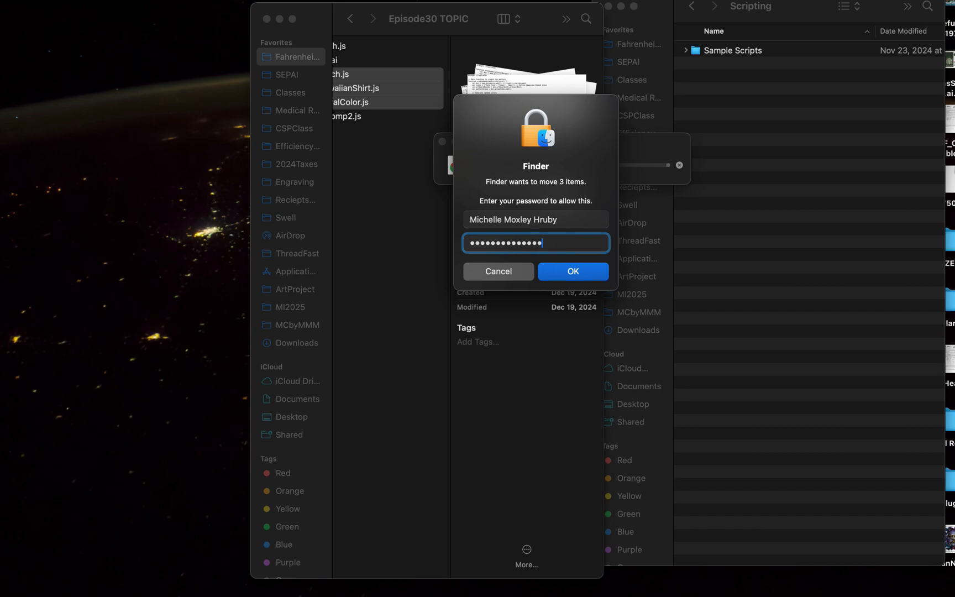
left_click(571, 271)
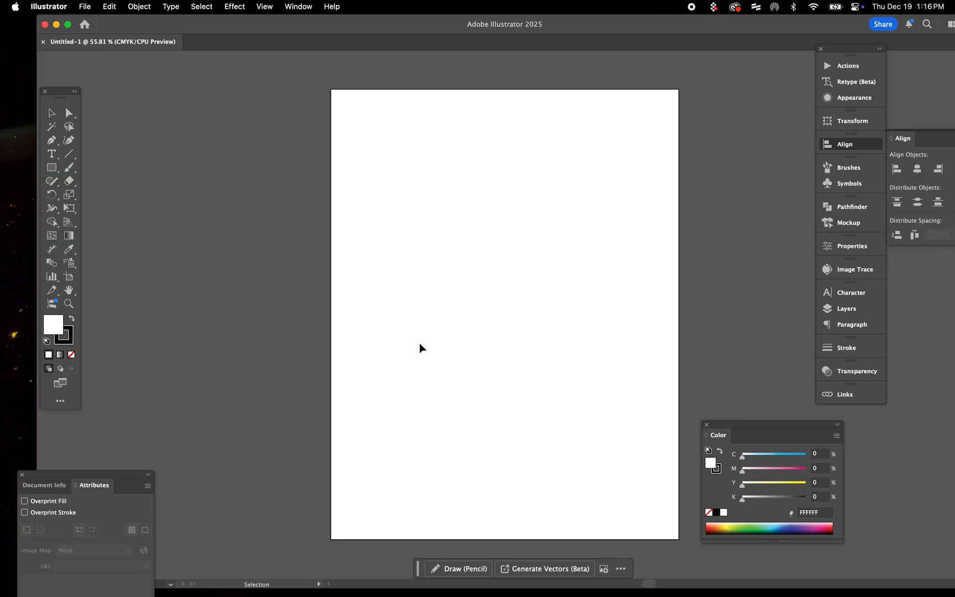
Run the HawaiianShirt script from the Scripting folder via File > Scripts > Other Script
left_click(85, 6)
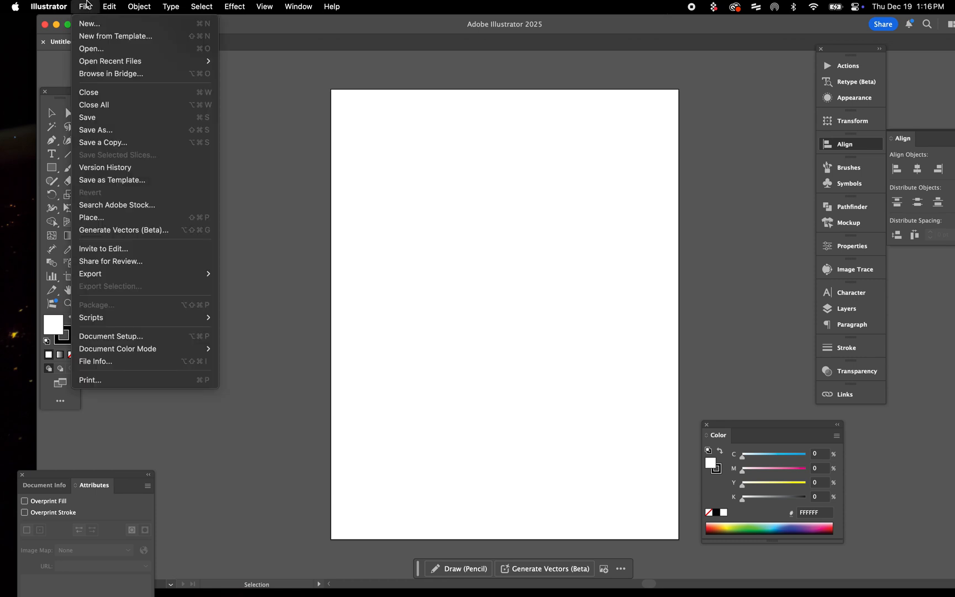
mouse_move(90, 274)
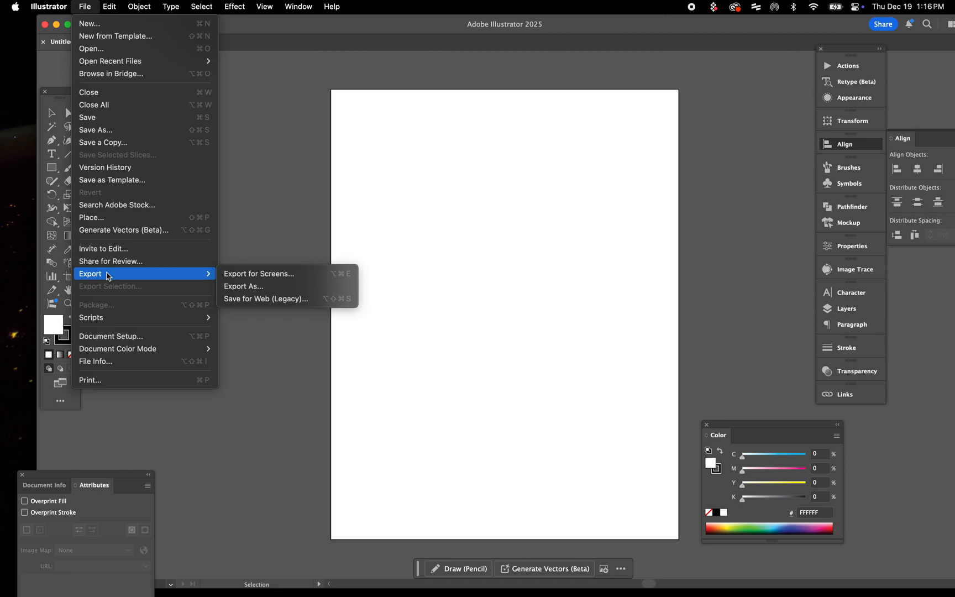
mouse_move(111, 304)
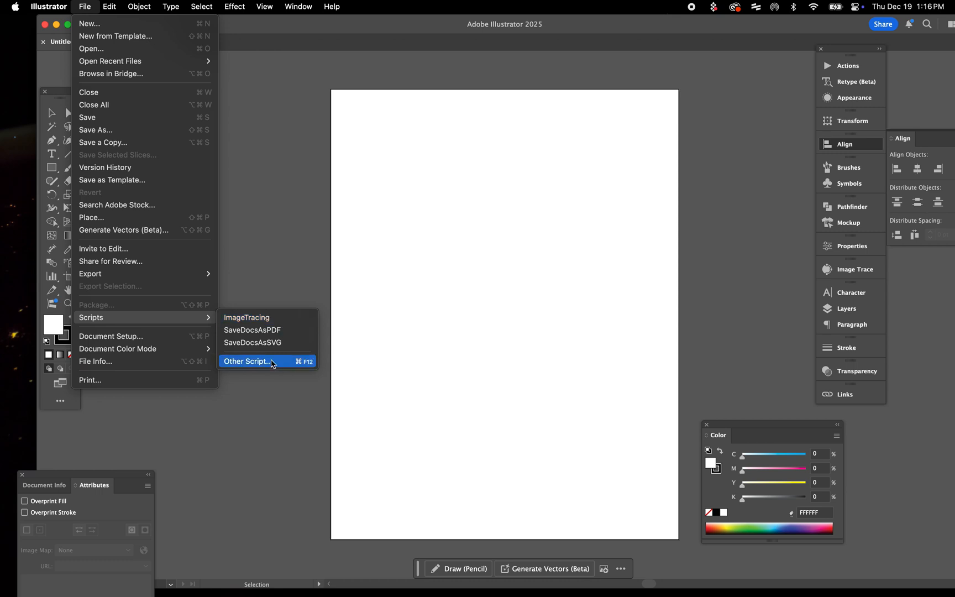
left_click(246, 361)
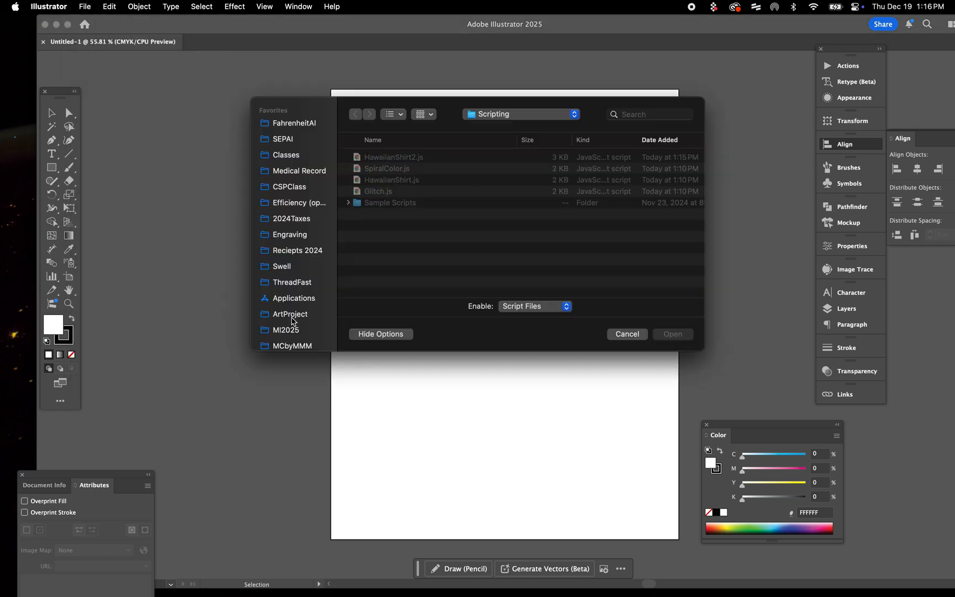
left_click(394, 157)
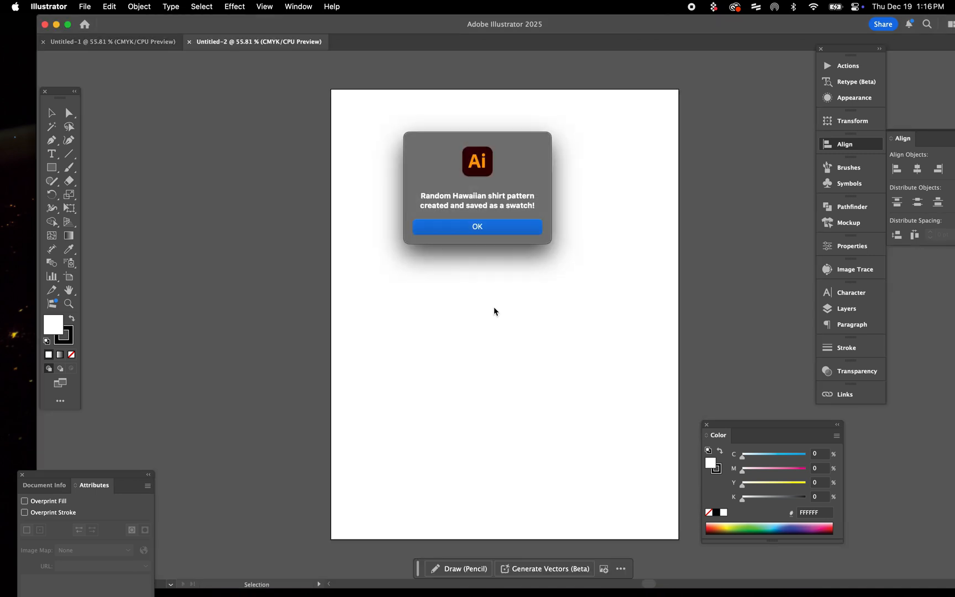
left_click(477, 227)
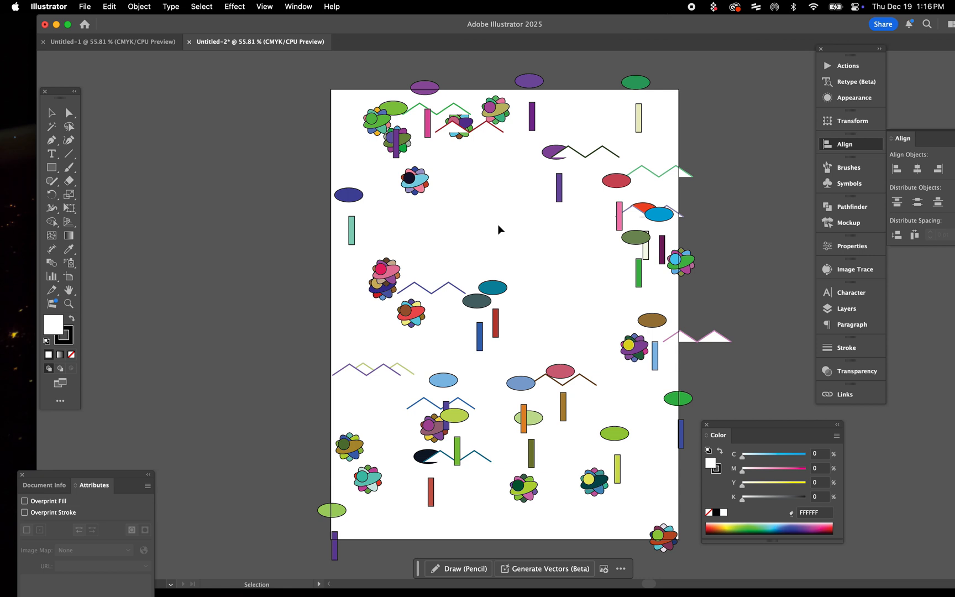
mouse_move(504, 227)
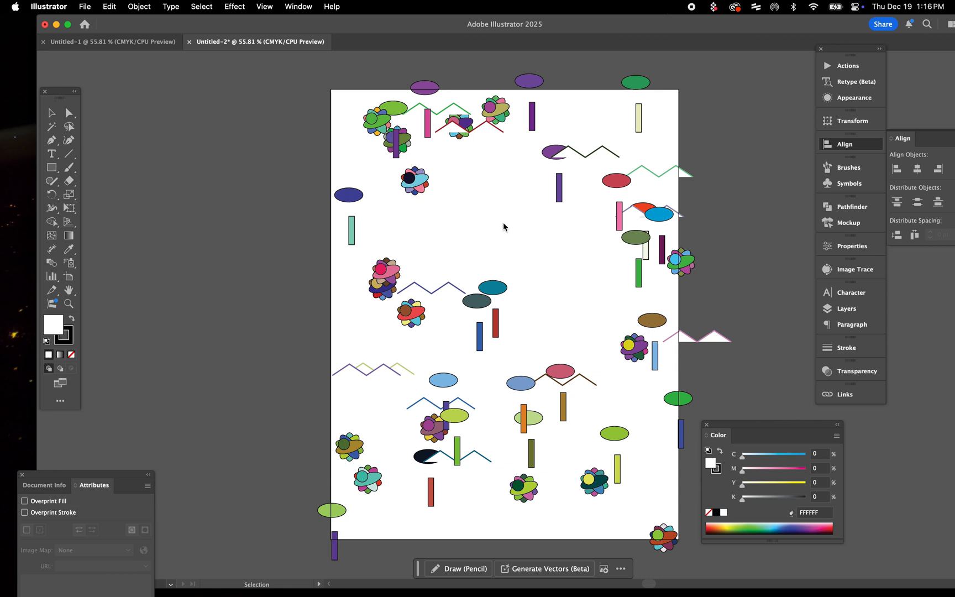
mouse_move(842, 248)
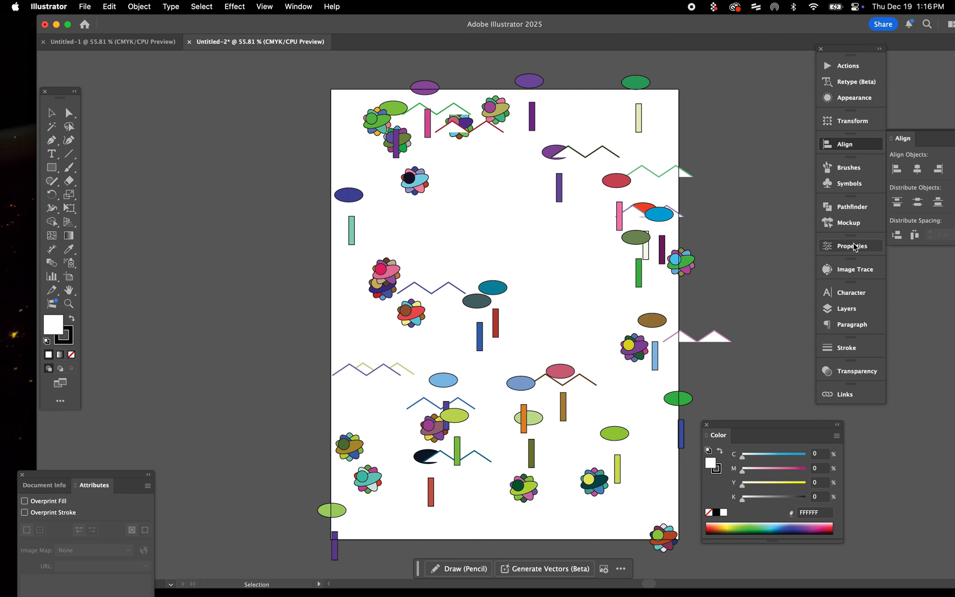
mouse_move(858, 255)
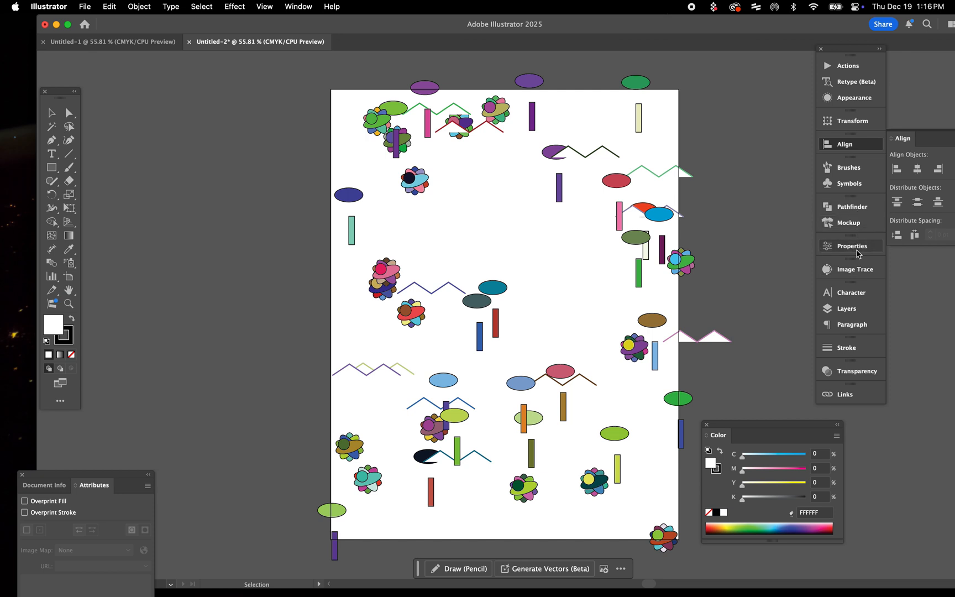
mouse_move(298, 12)
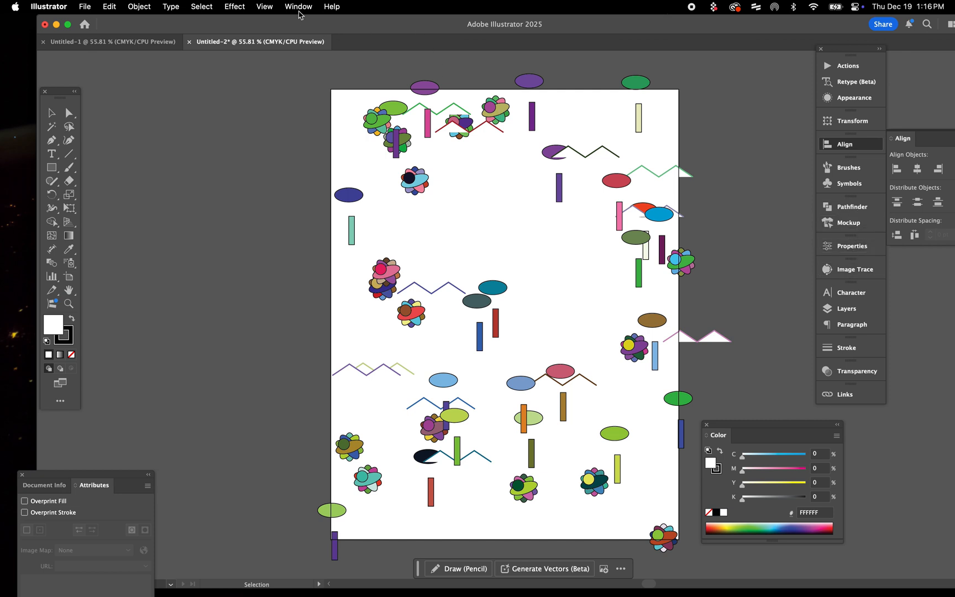
Show the Swatches panel and dock it beside the pattern artwork
left_click(298, 6)
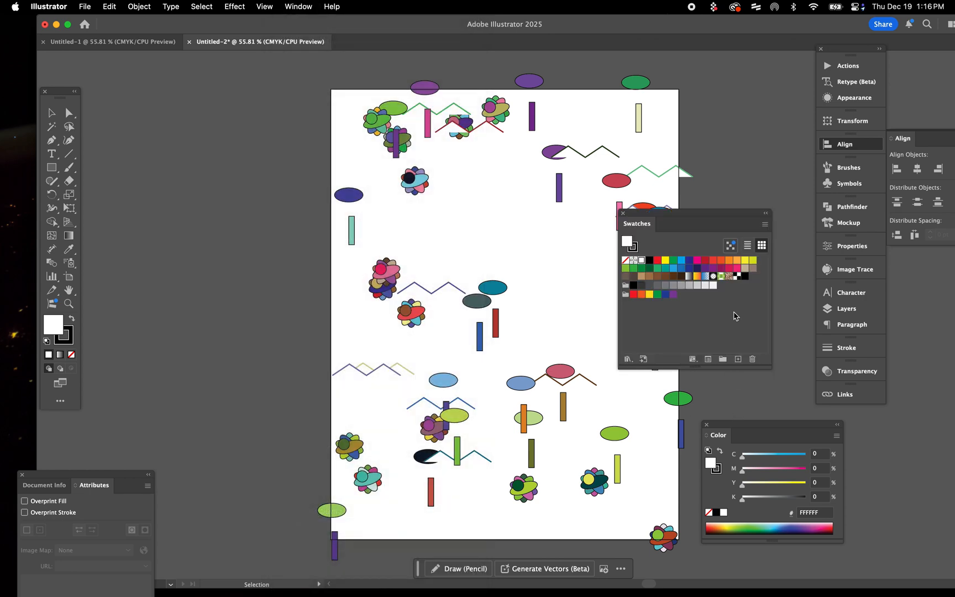
left_click_drag(637, 223, 734, 235)
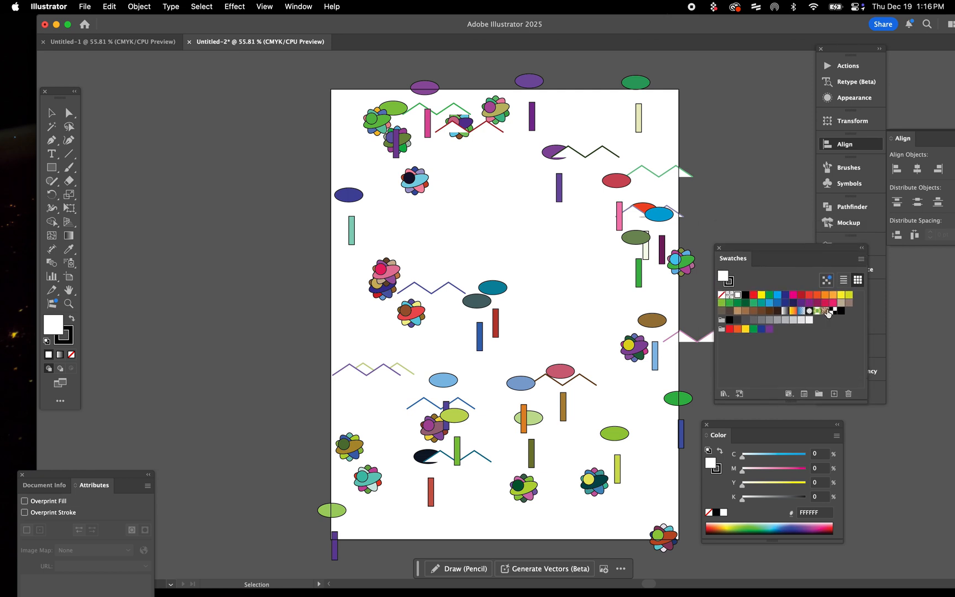
mouse_move(826, 311)
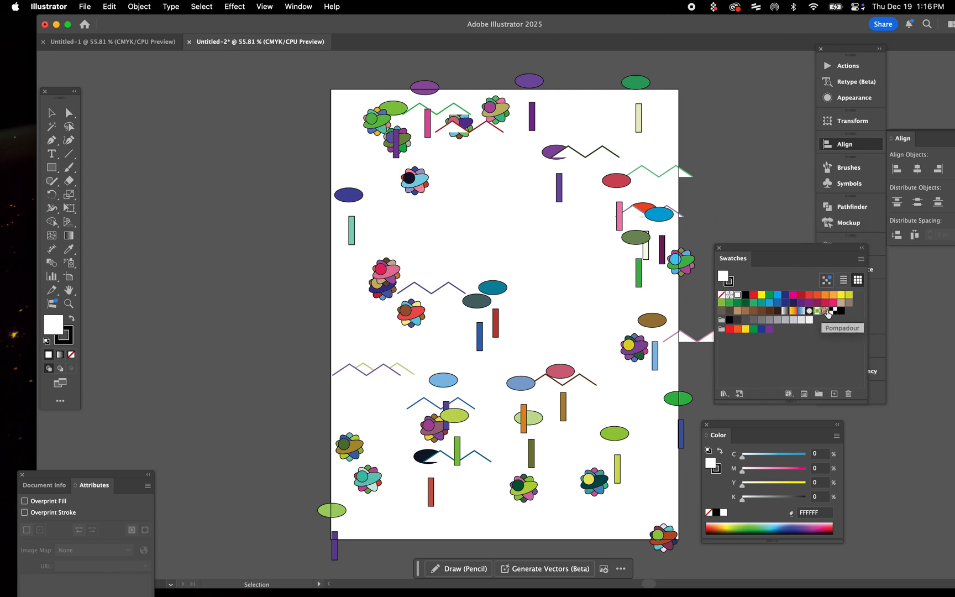
mouse_move(818, 311)
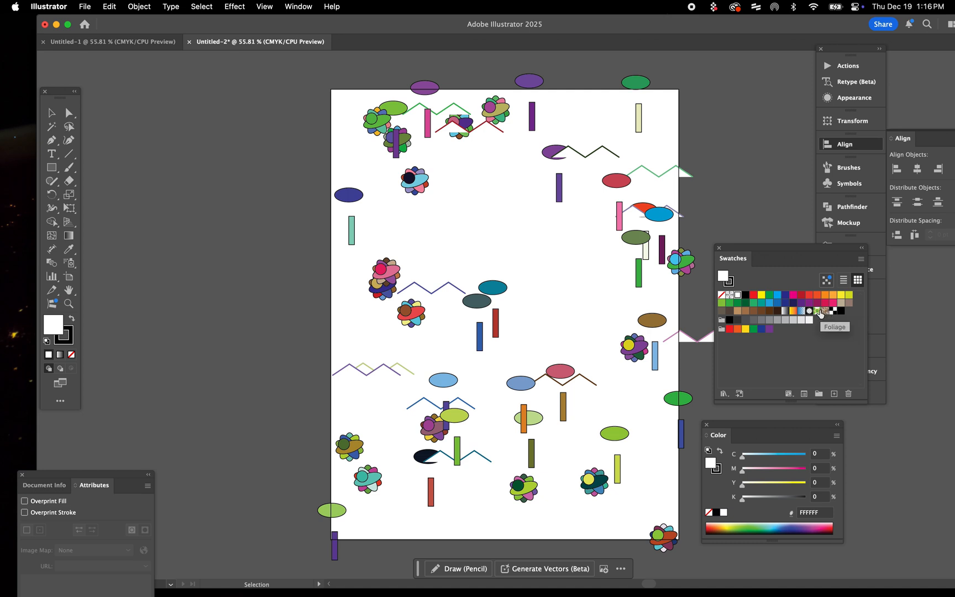
mouse_move(822, 322)
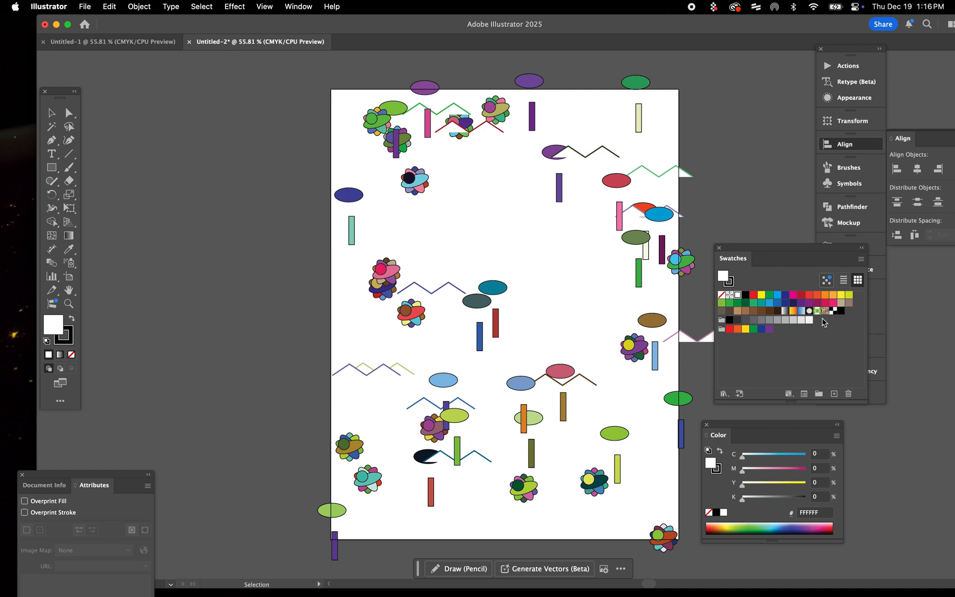
mouse_move(578, 330)
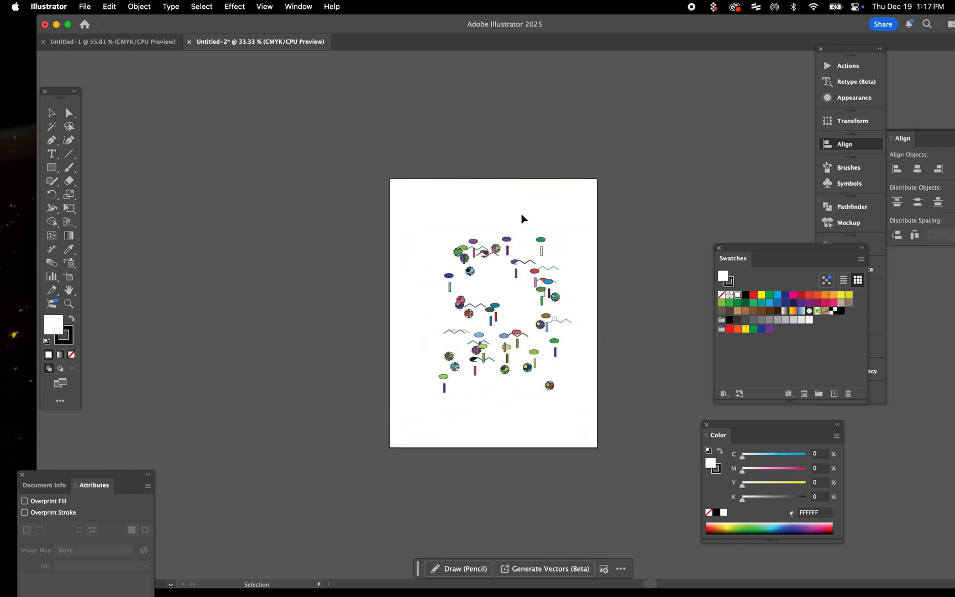
Run HawaiianShirt2.js to generate a new document of random shirt motifs
left_click(85, 7)
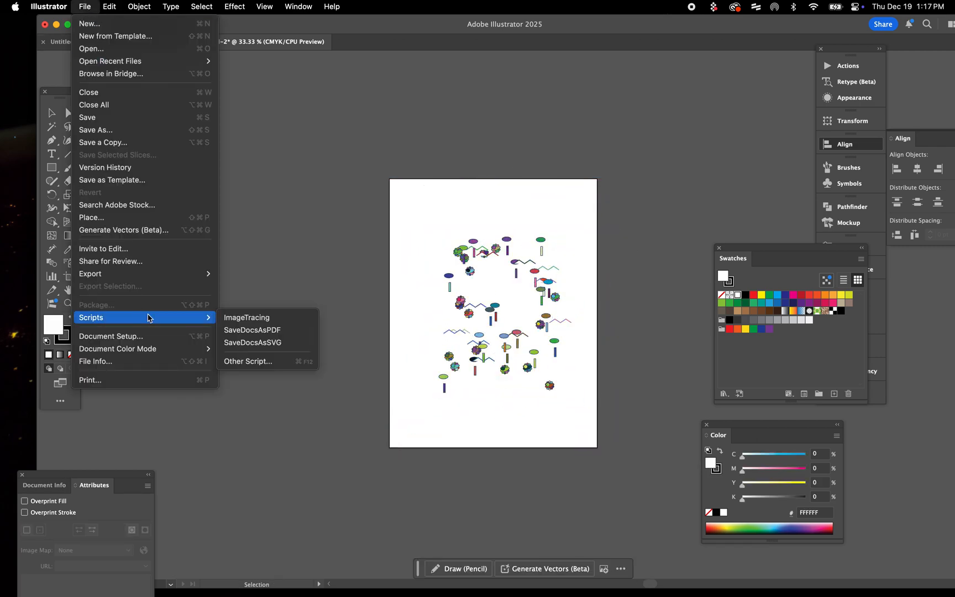
left_click(247, 361)
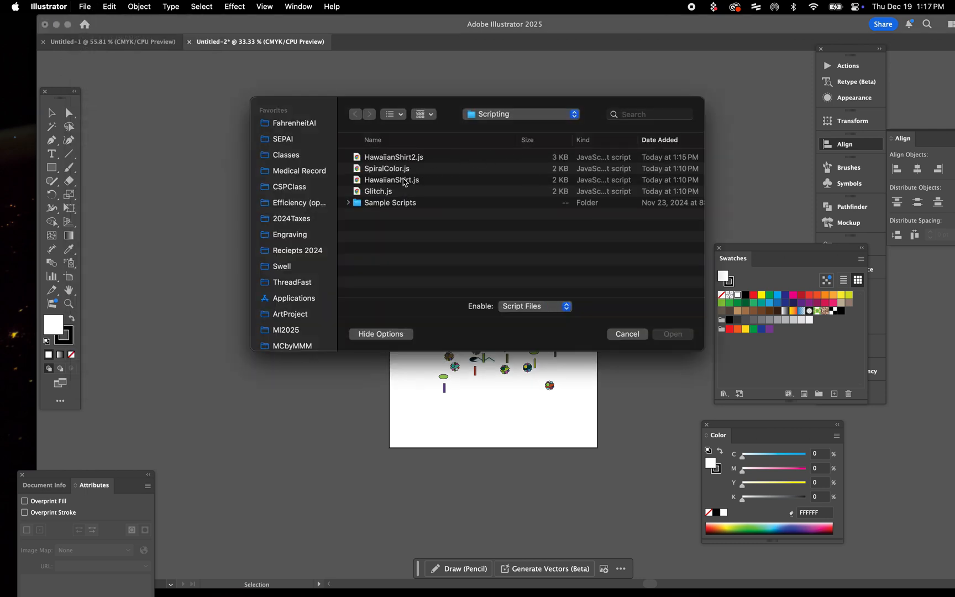
left_click(394, 156)
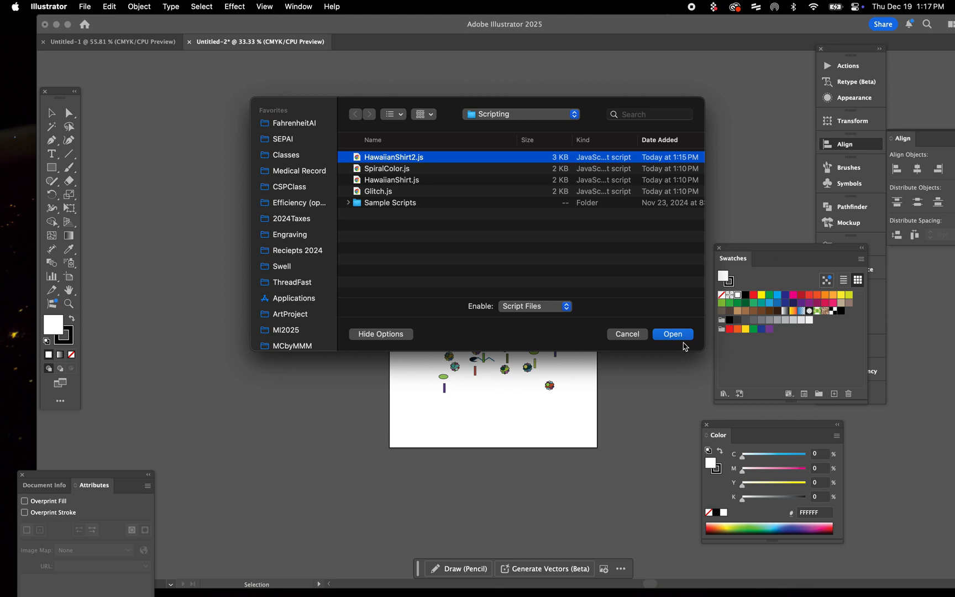
left_click(672, 333)
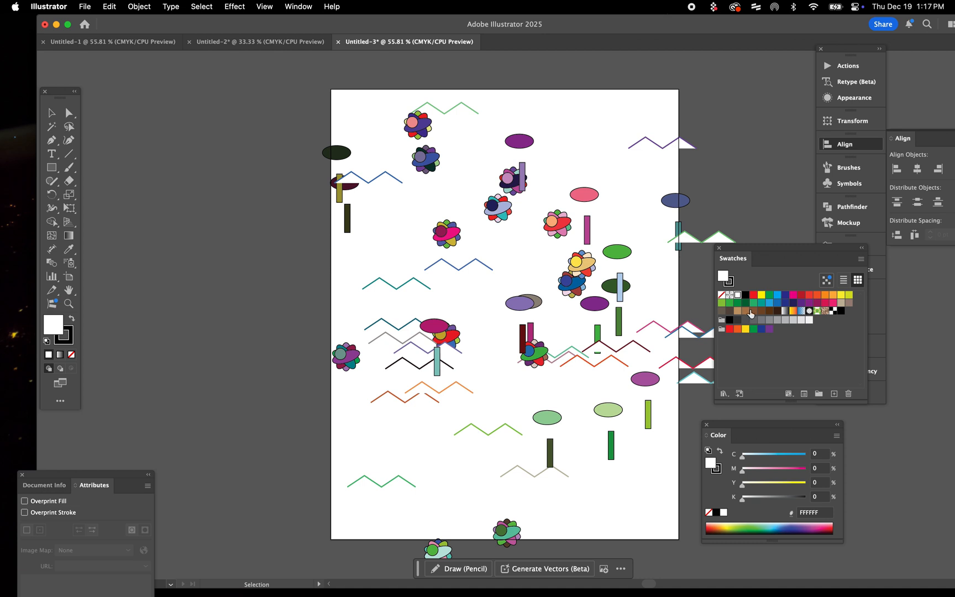
mouse_move(848, 311)
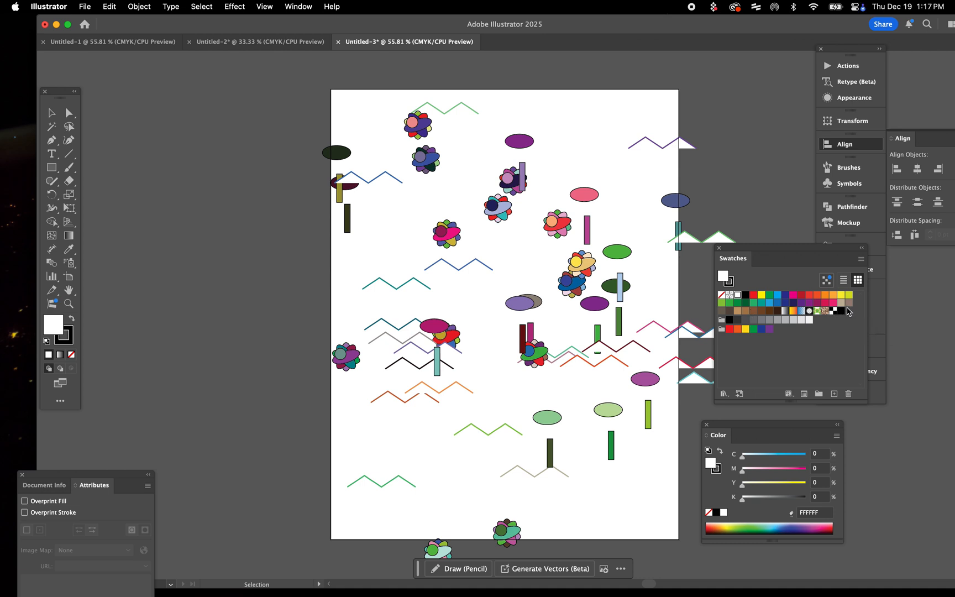
mouse_move(833, 314)
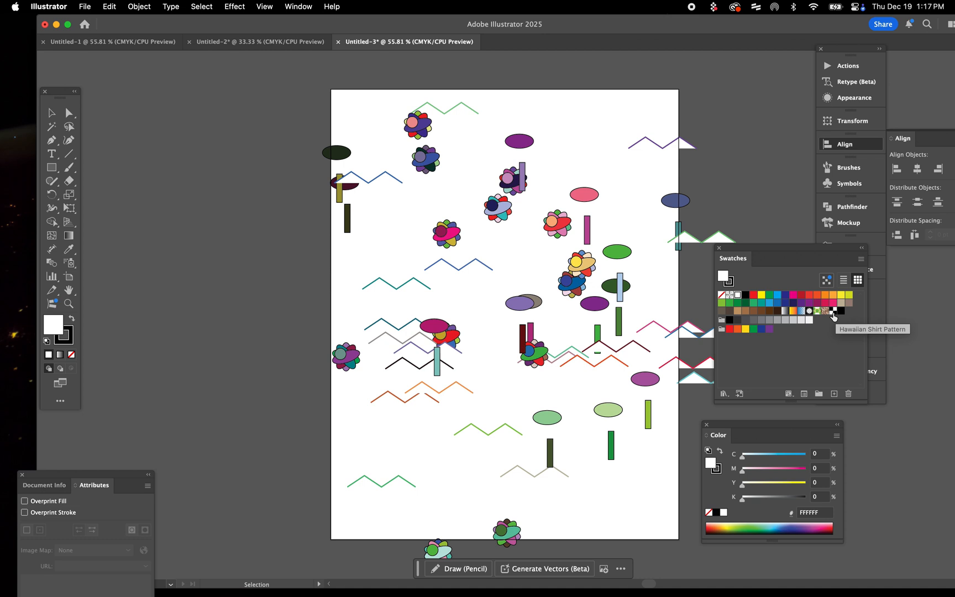
mouse_move(52, 168)
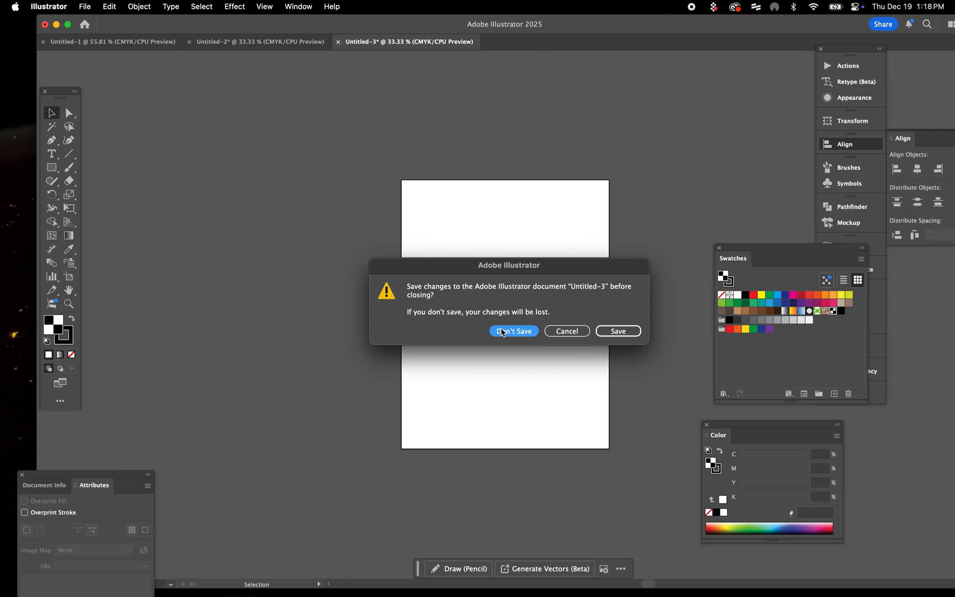
Discard the first pattern document and rerun HawaiianShirt2.js for a new Hawaiian Shirt Pattern swatch
left_click(513, 330)
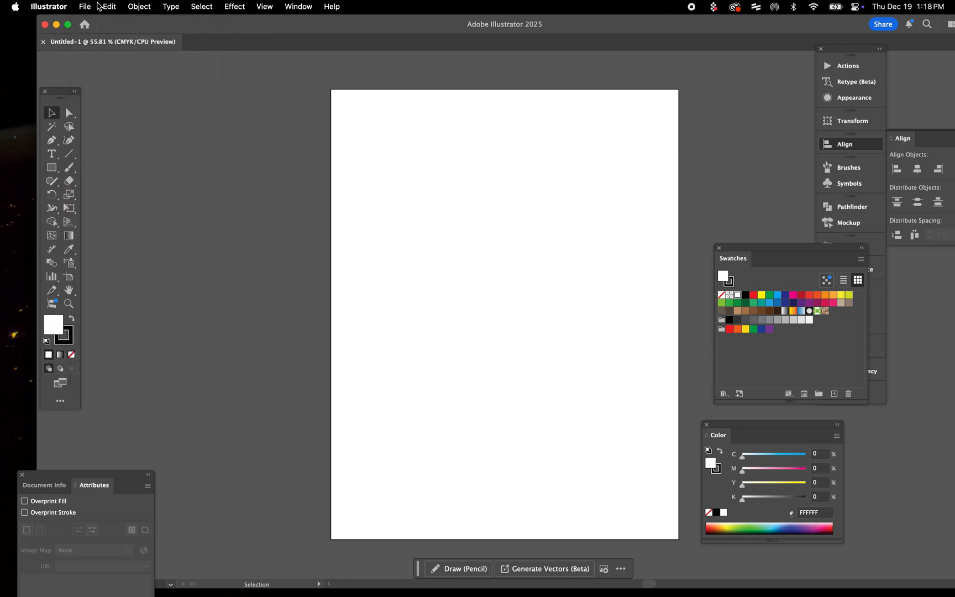
left_click(85, 7)
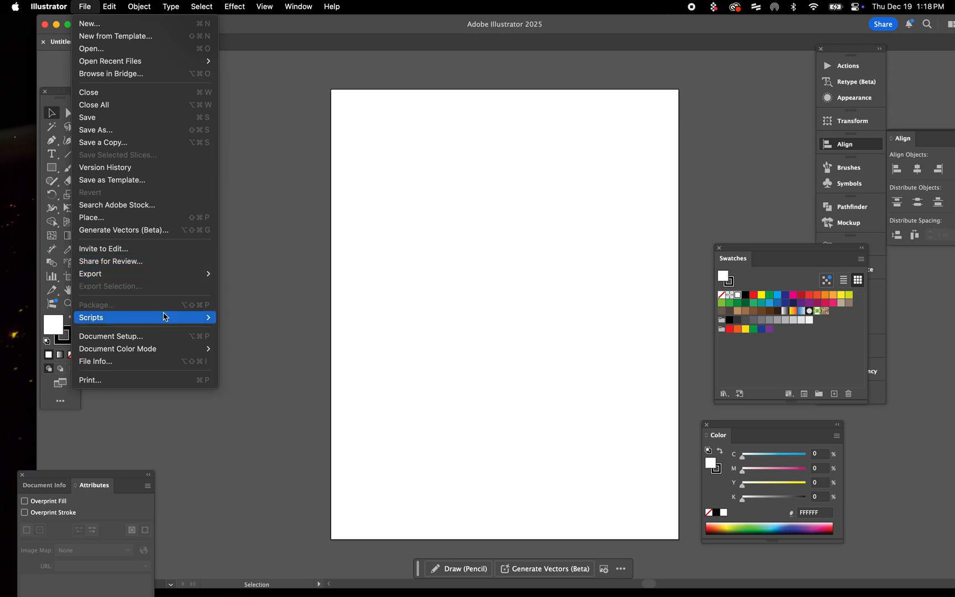
left_click(263, 364)
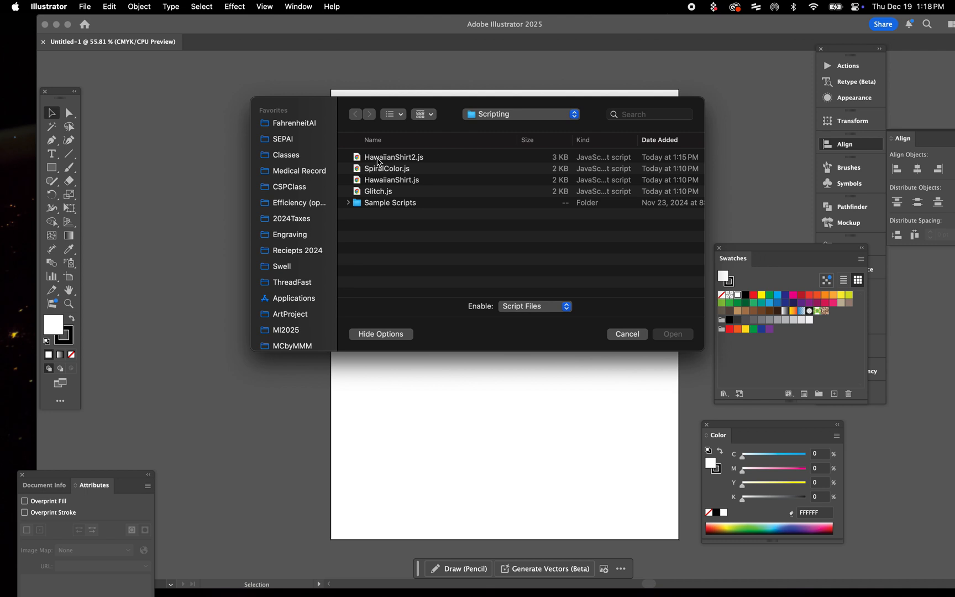
left_click(627, 334)
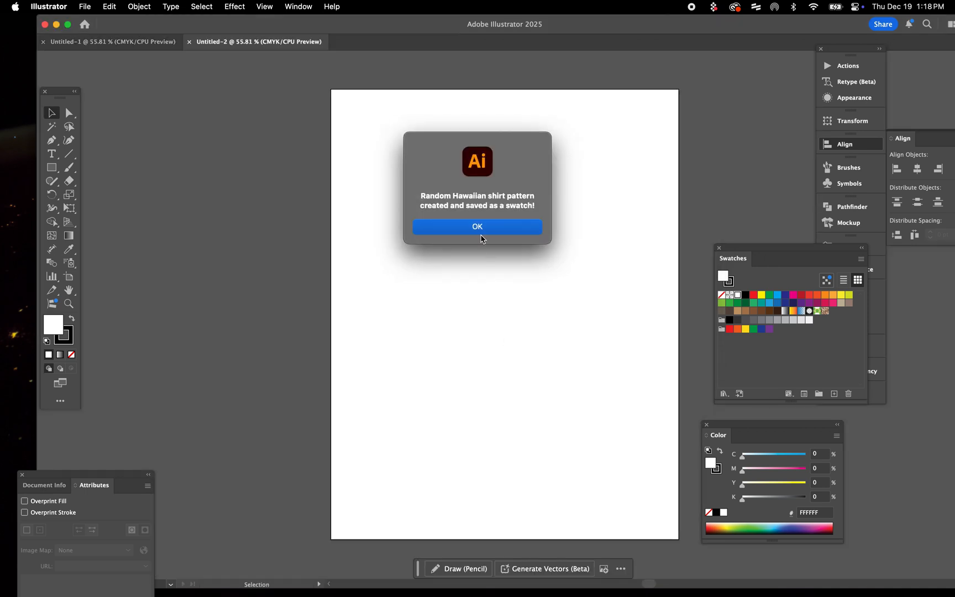
left_click(476, 226)
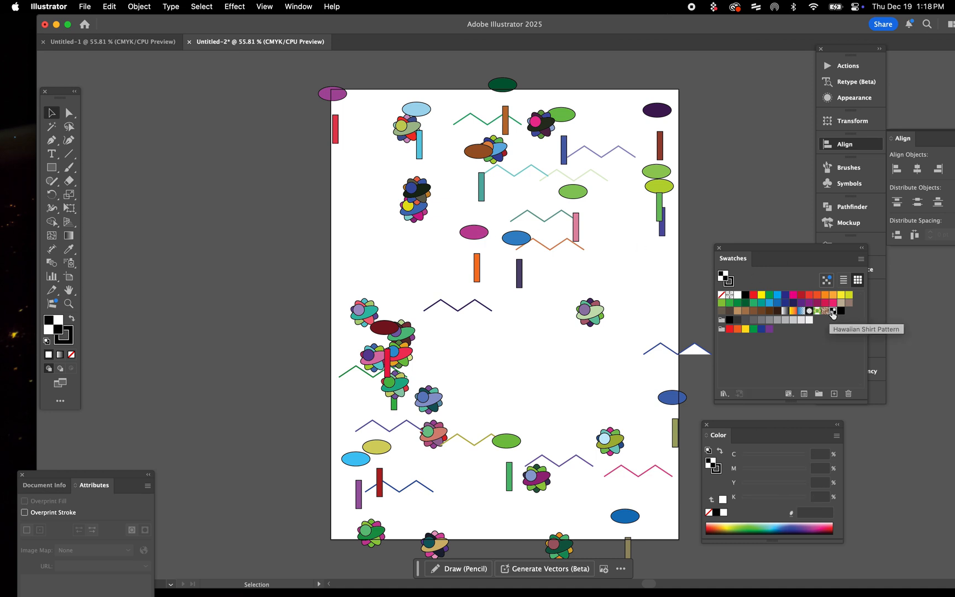
left_click(84, 7)
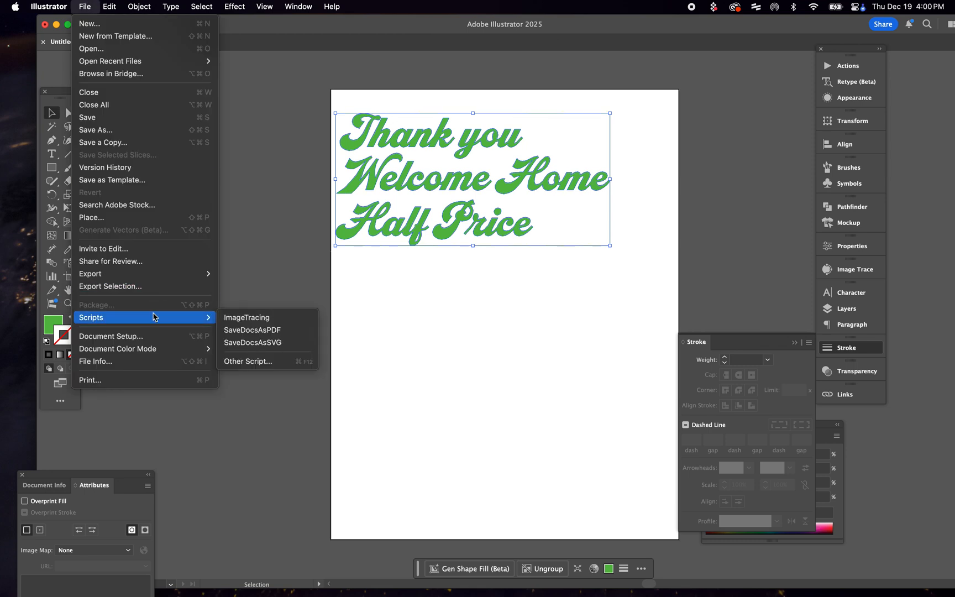
Run the outline script to give the top lettering a black outline and stacked shadow
left_click(247, 361)
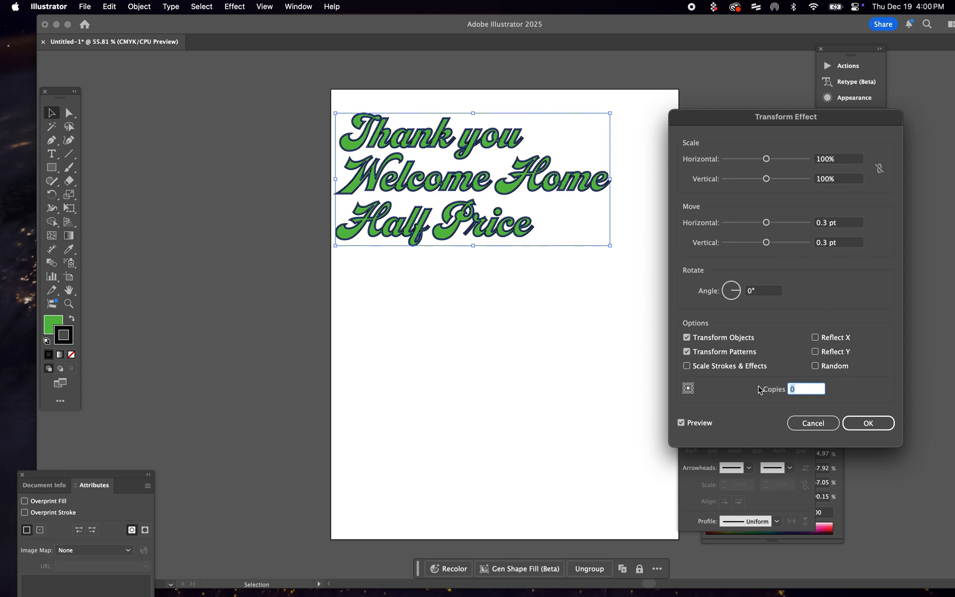
left_click(867, 423)
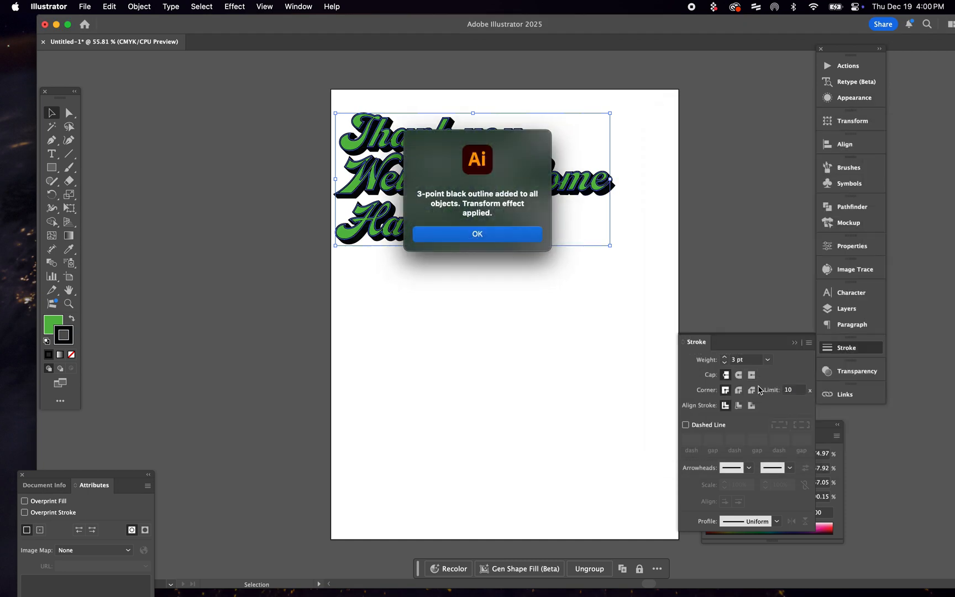
left_click(477, 234)
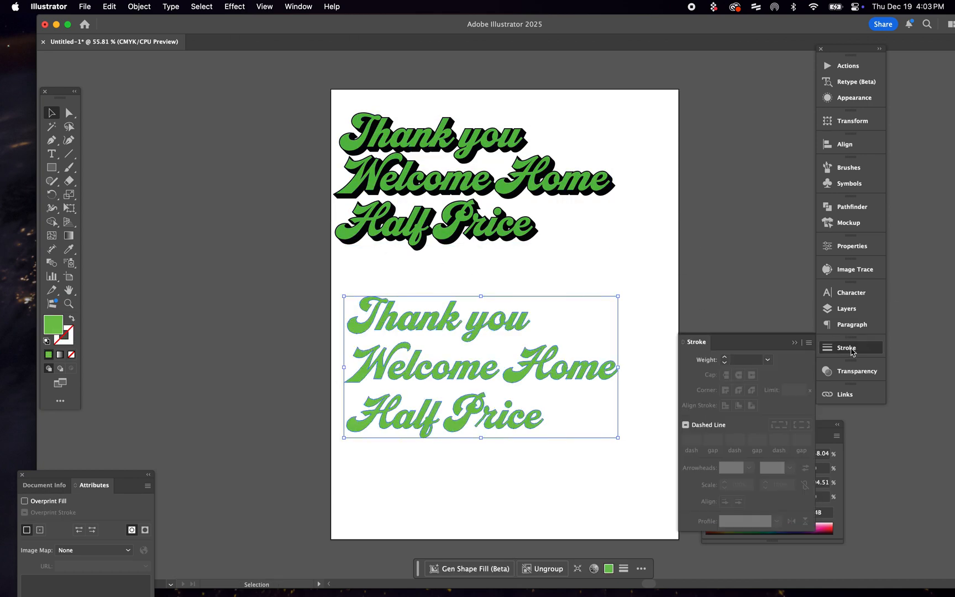
Give the lower text a 3 pt outline and a Transform shadow offset of 20
left_click(740, 359)
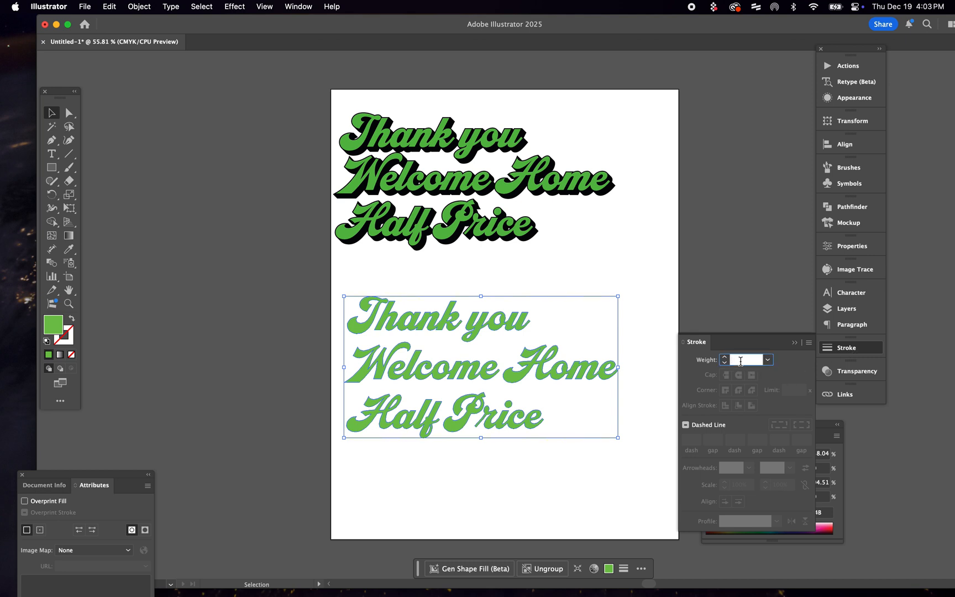
type("3 pt")
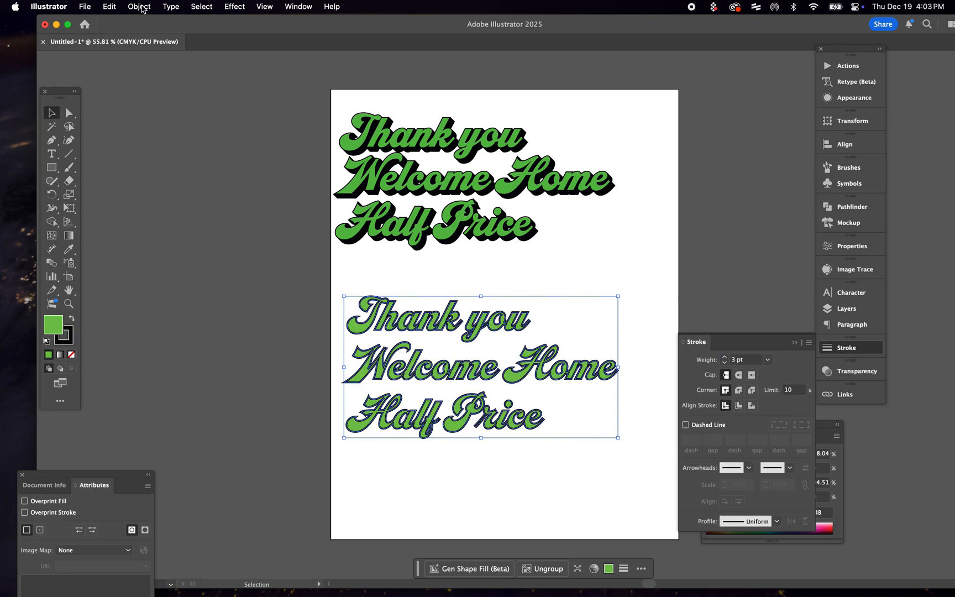
left_click(233, 7)
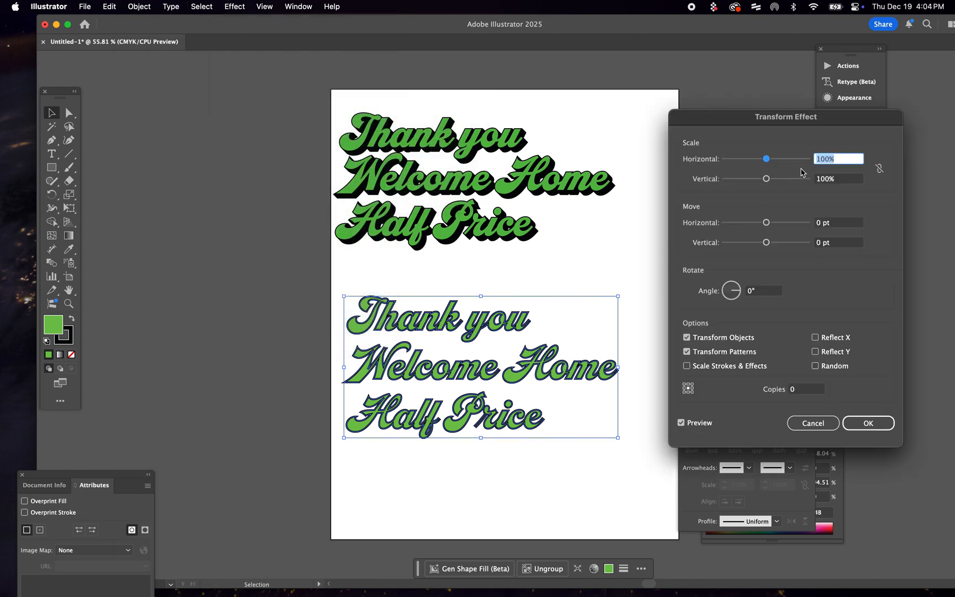
left_click(839, 221)
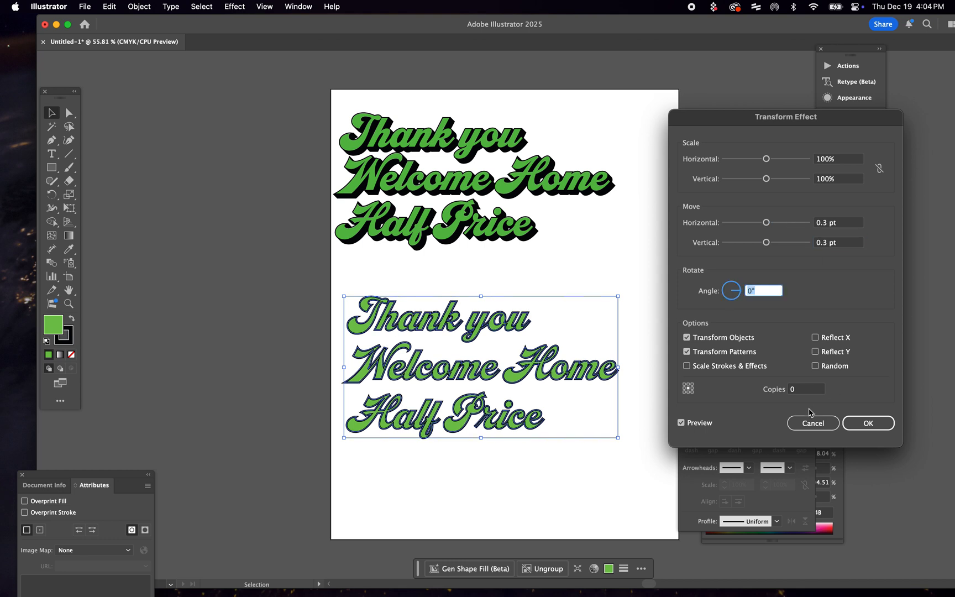
type("20")
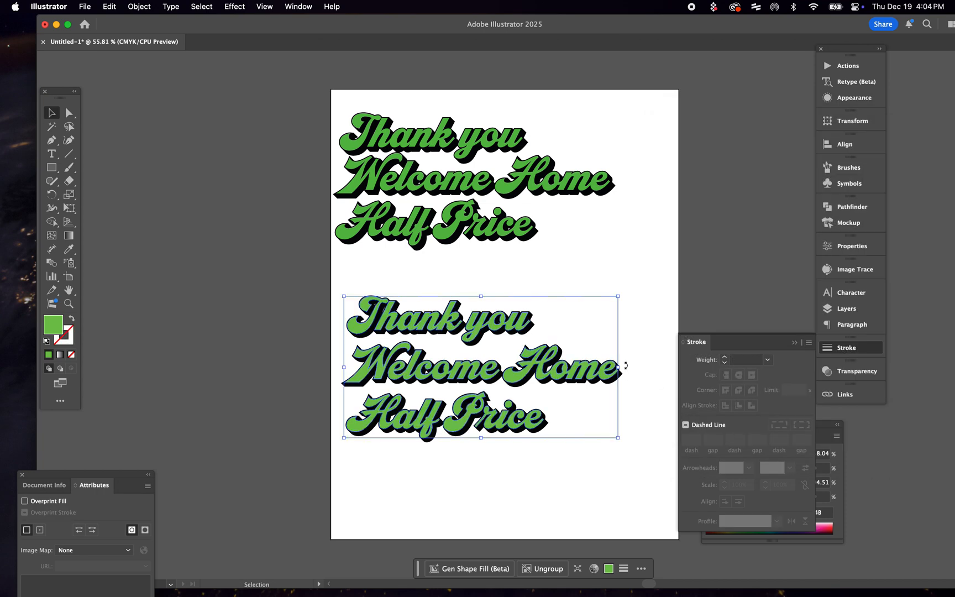
left_click(84, 7)
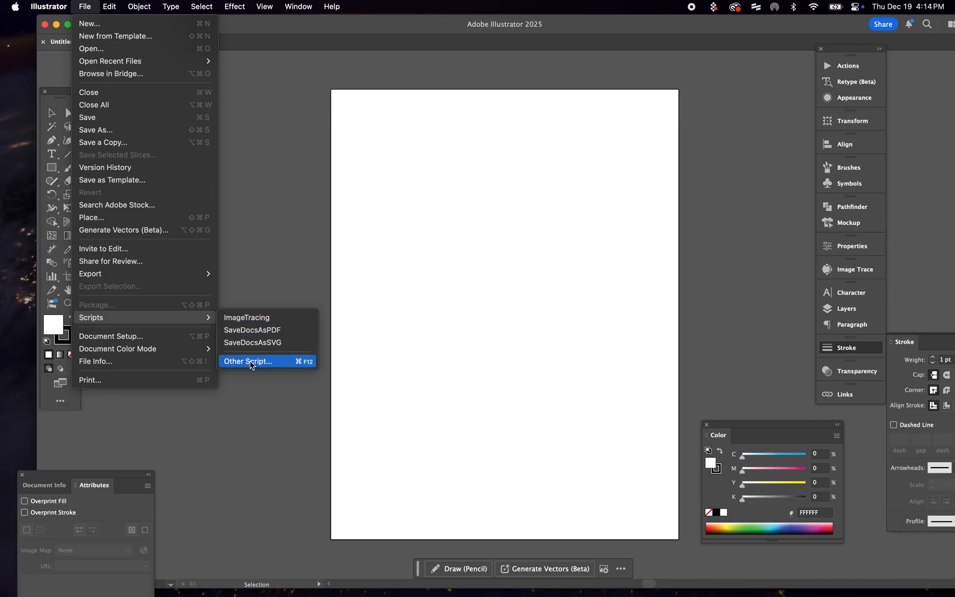
Run HawaiianShirt2.js again to generate a new random shirt-motif pattern document
left_click(248, 361)
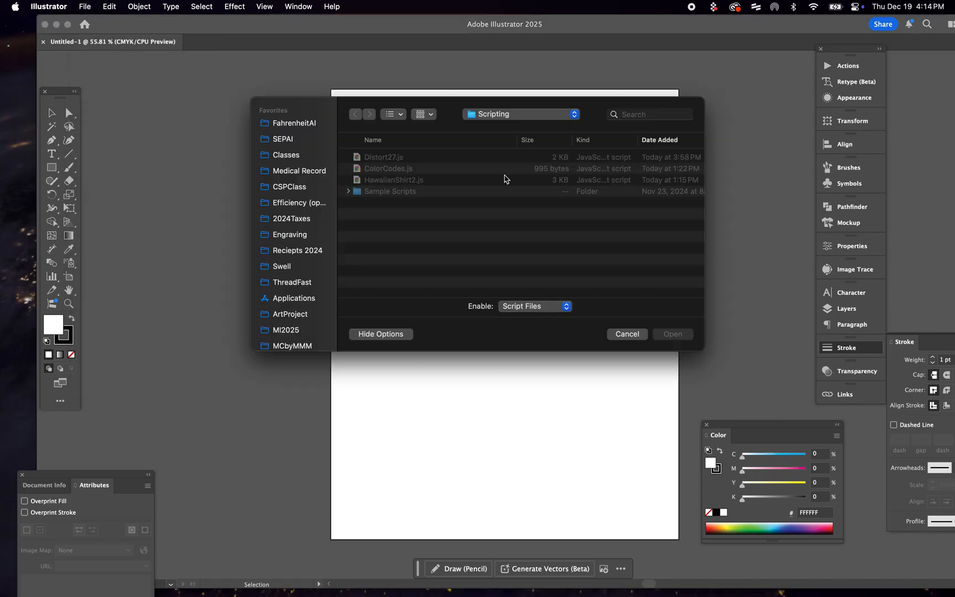
left_click(393, 180)
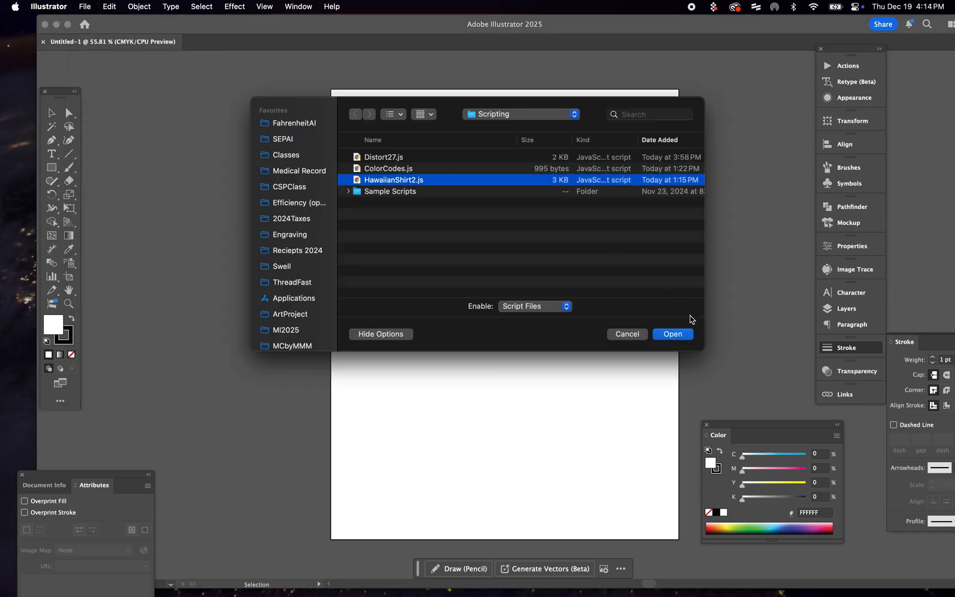
left_click(672, 334)
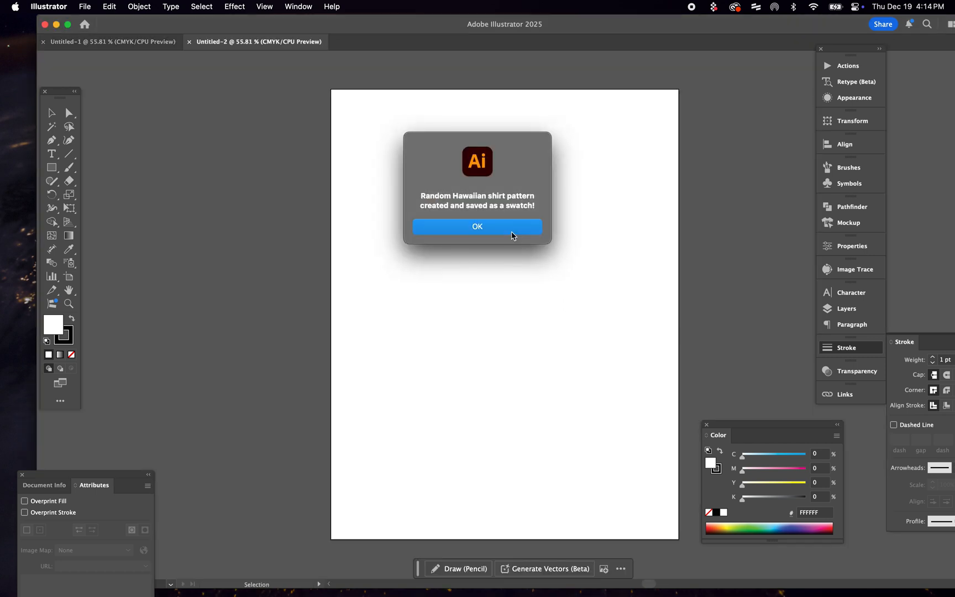
left_click(477, 226)
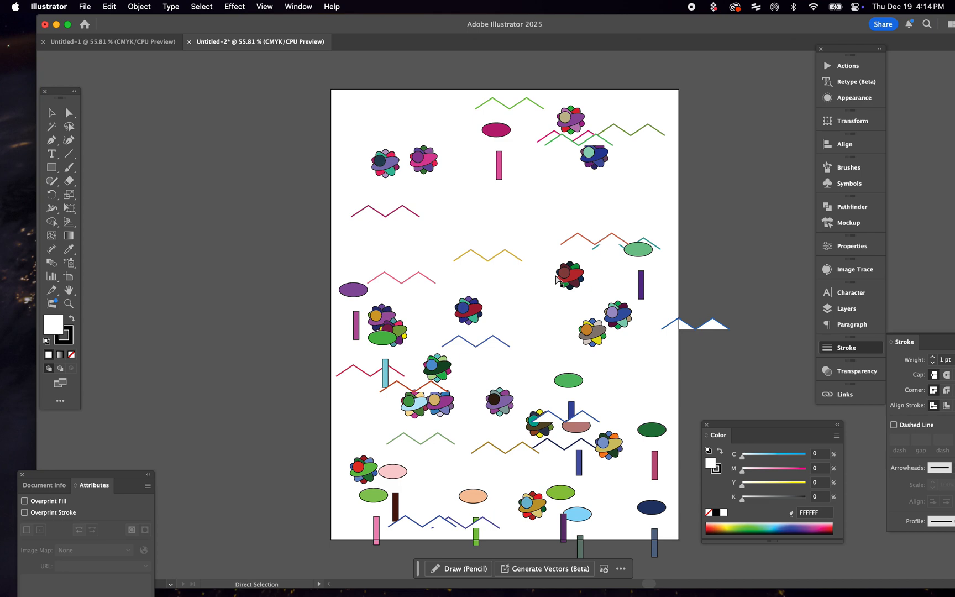
left_click(84, 7)
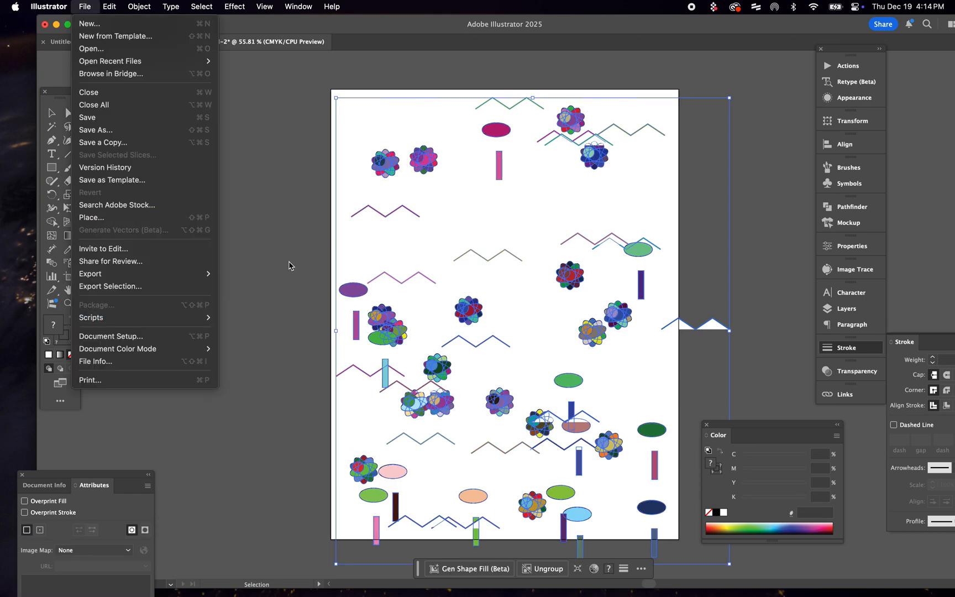
Close the zigzag lines into triangular peaks and open the Pathfinder panel
left_click(109, 6)
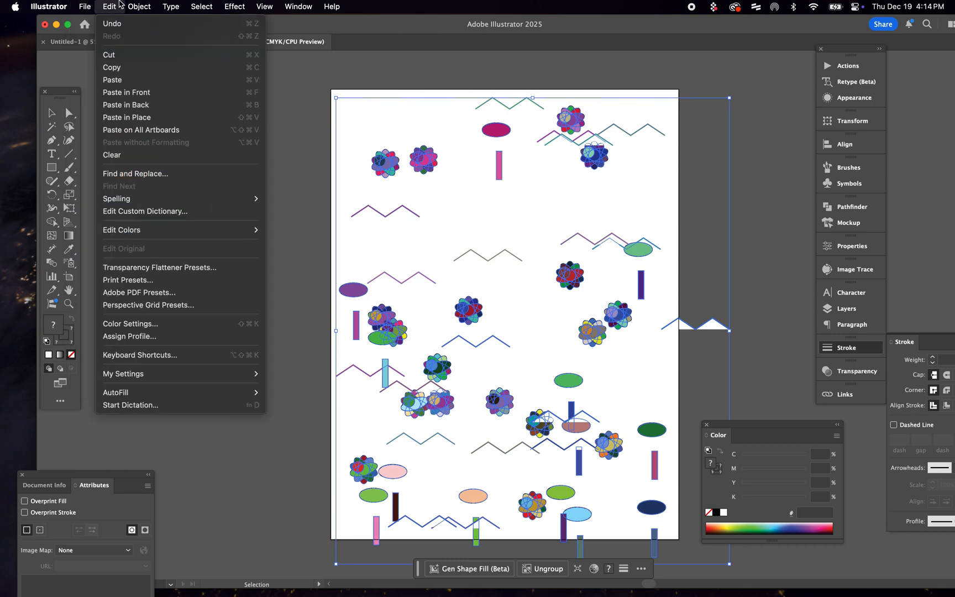
left_click(138, 7)
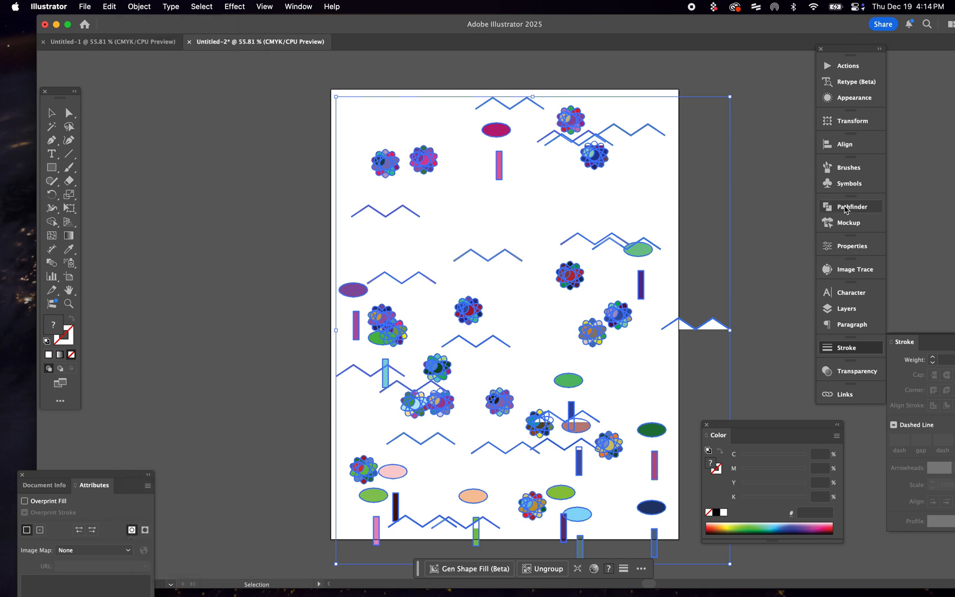
left_click(851, 207)
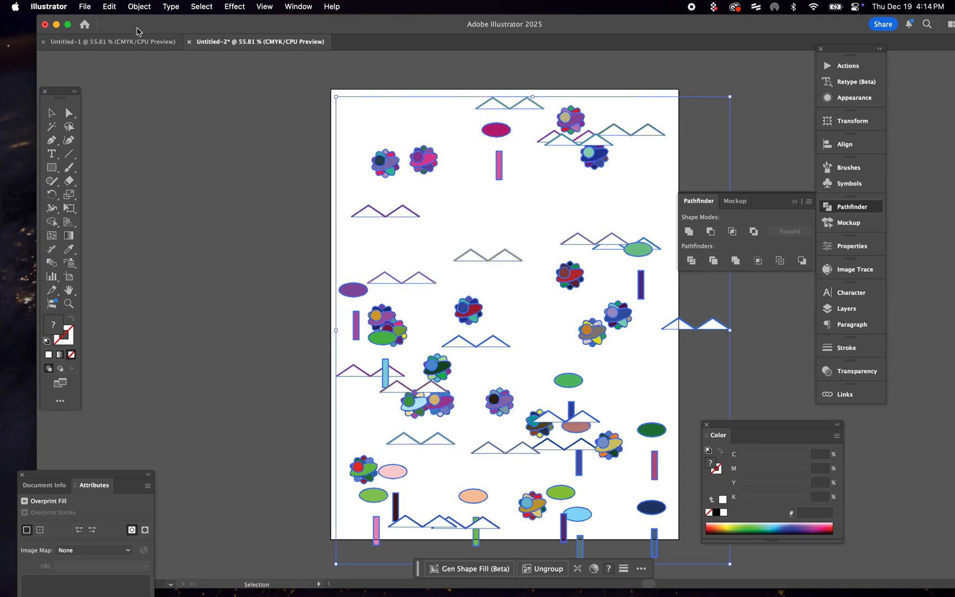
left_click(84, 6)
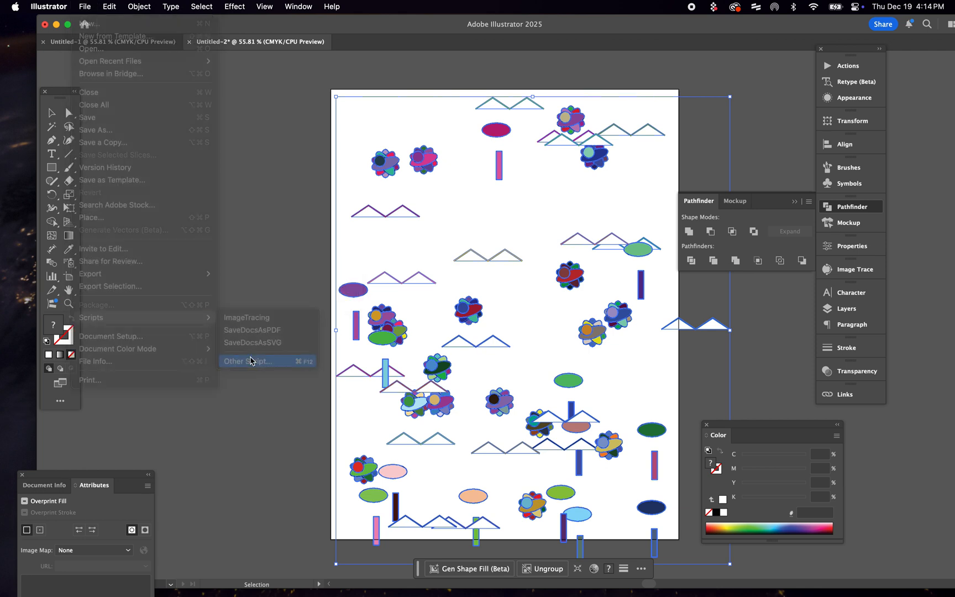
Run the outline-and-shadow script, accepting a Transform effect with 2 stacked copies
left_click(249, 361)
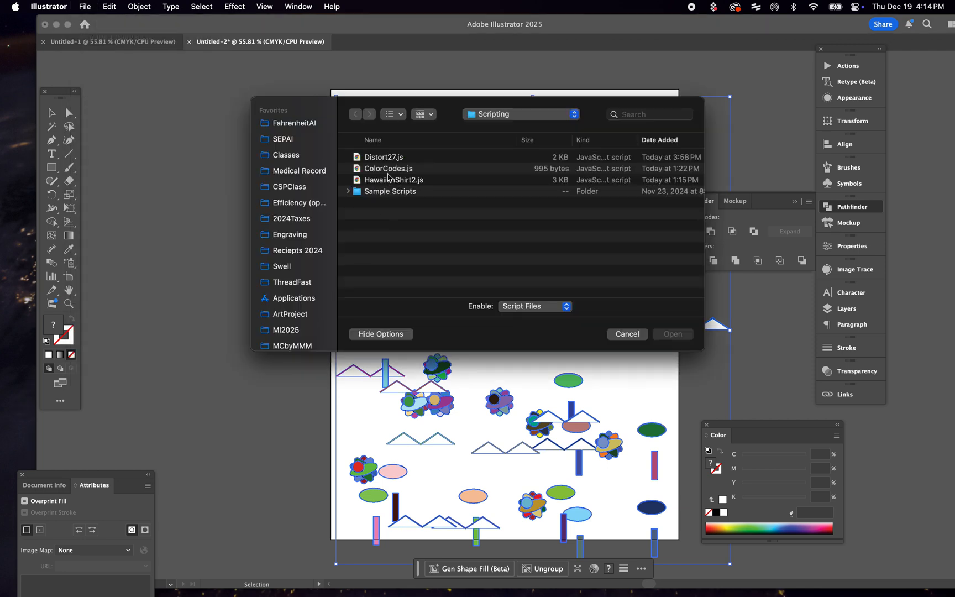
left_click(626, 333)
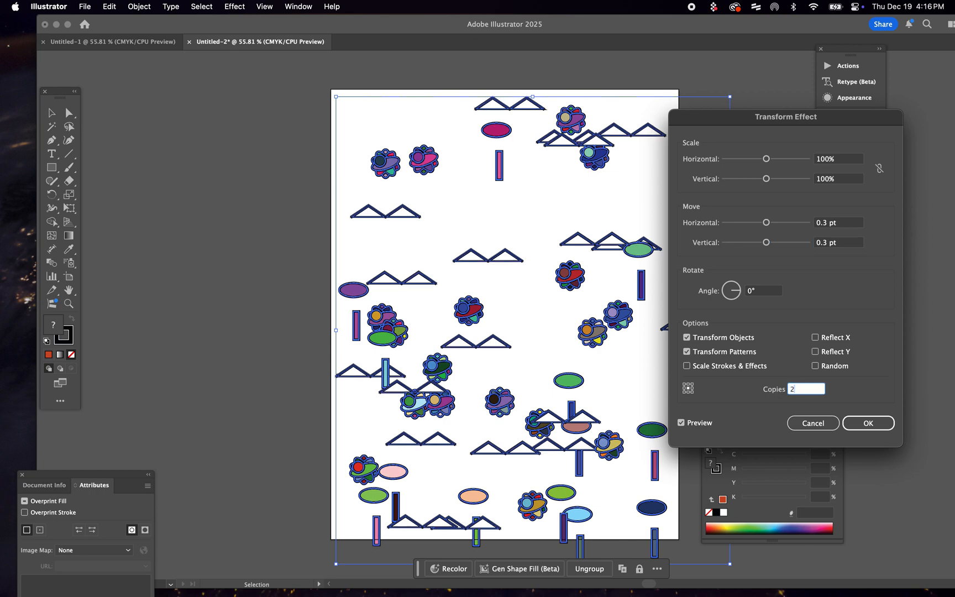
left_click(867, 423)
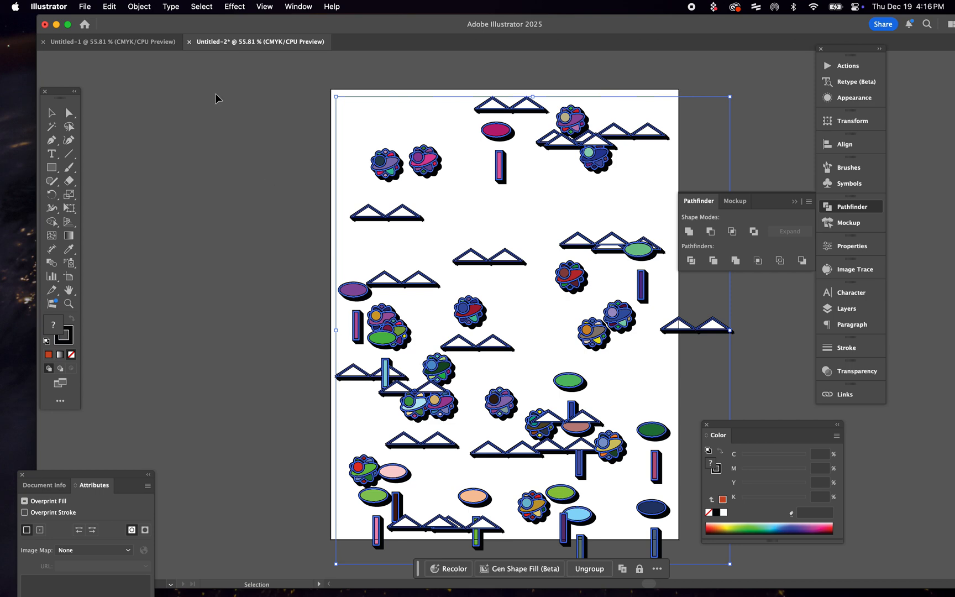
Attempt Convert to Shape, dismiss its error, then apply Pathfinder Trim
left_click(138, 6)
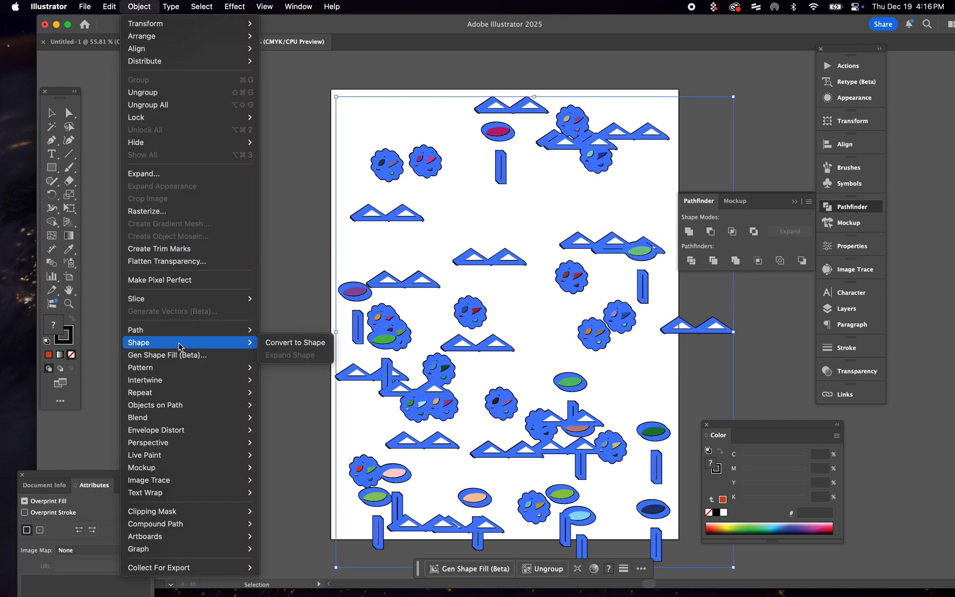
left_click(294, 342)
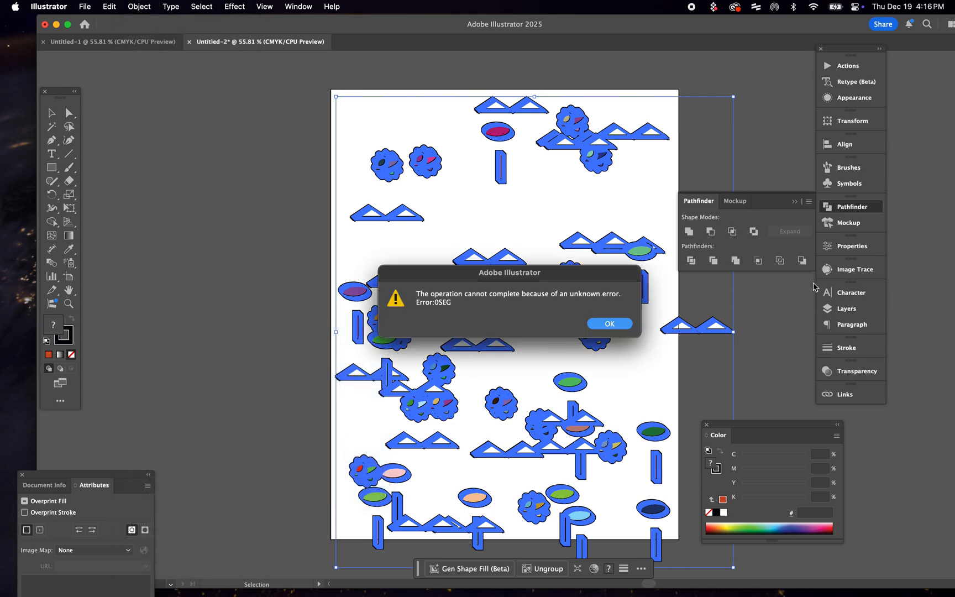
left_click(609, 323)
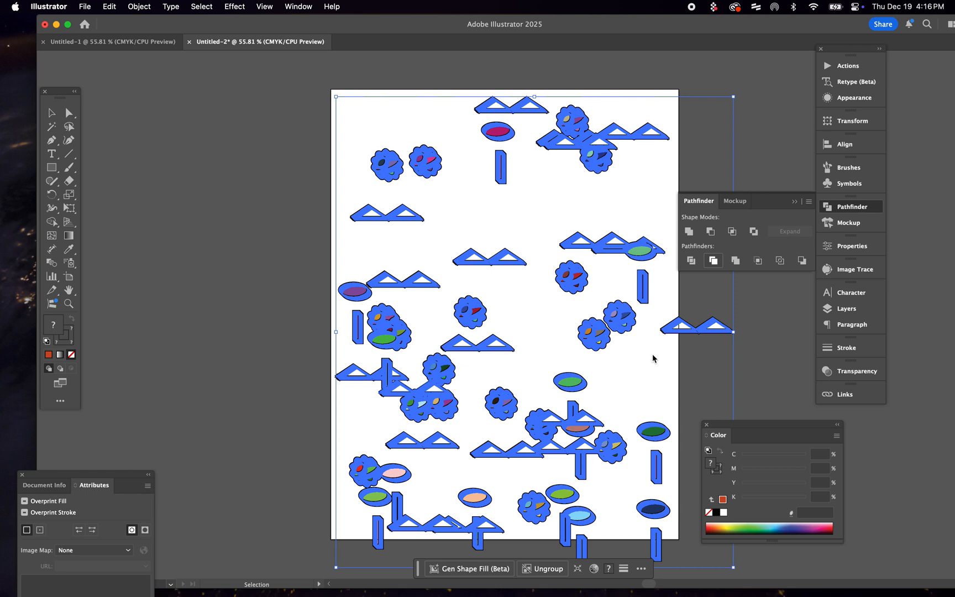
left_click(712, 260)
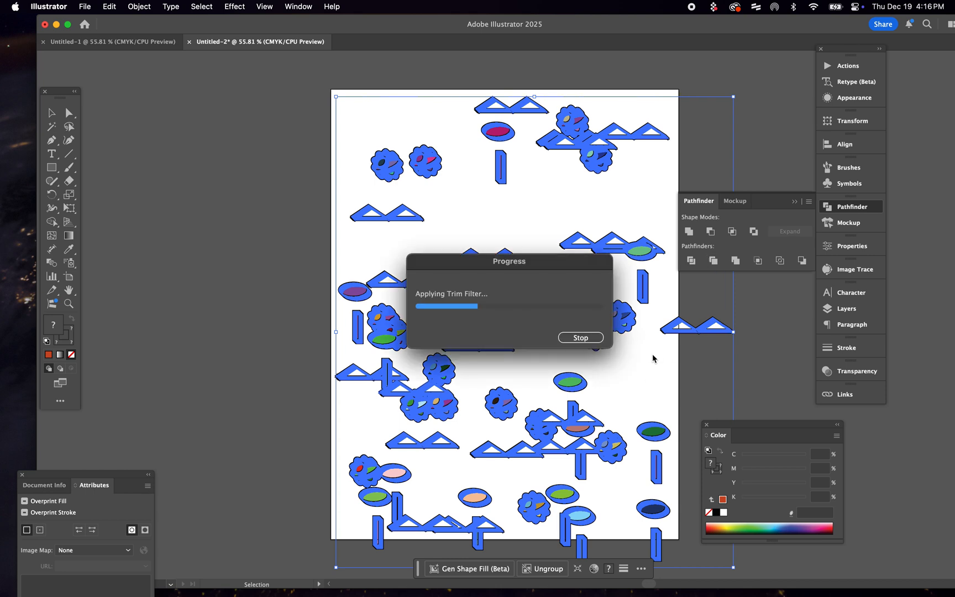